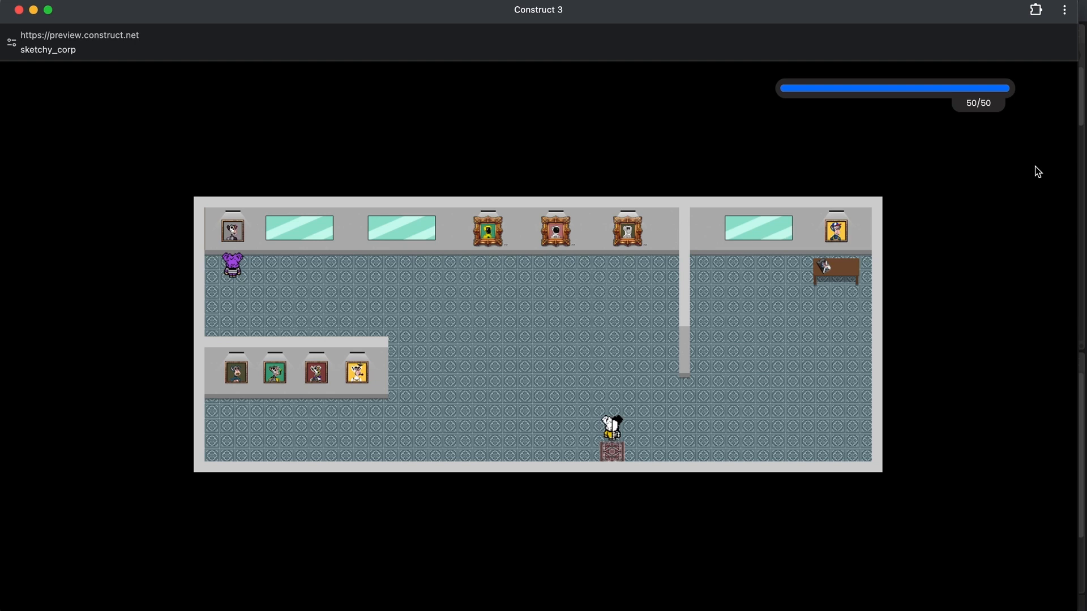
{"action": "mouse_move", "coordinate": [975, 326]}
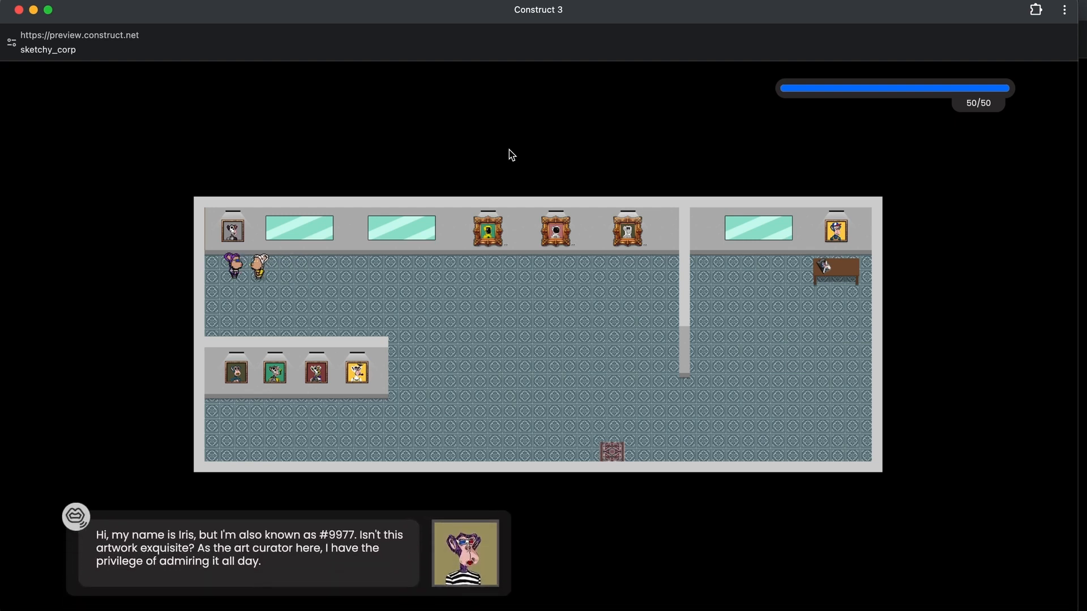
{"action": "mouse_move", "coordinate": [380, 556]}
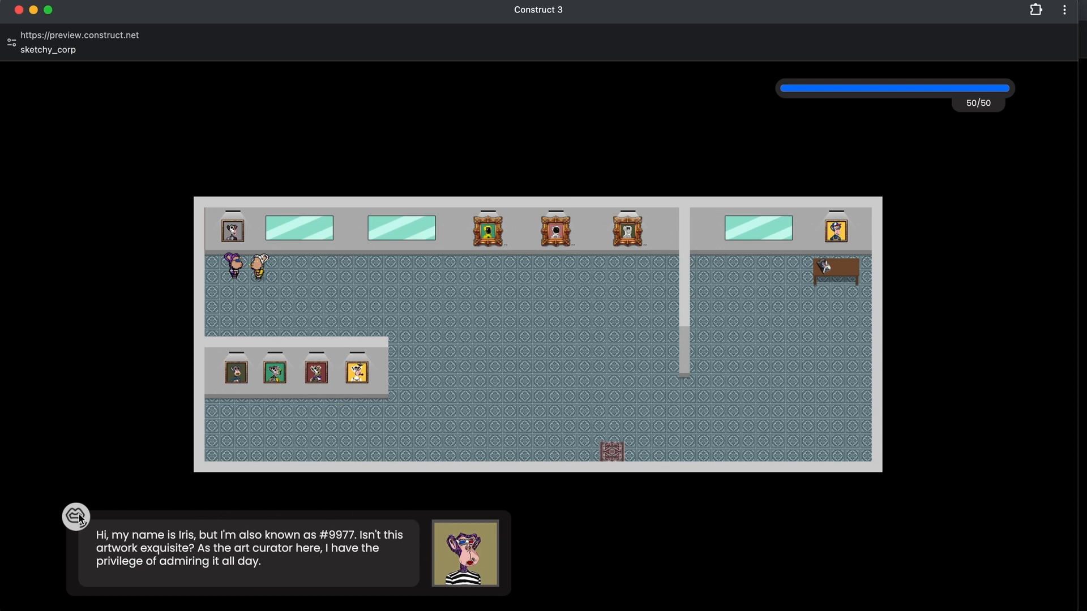
{"action": "mouse_move", "coordinate": [347, 283]}
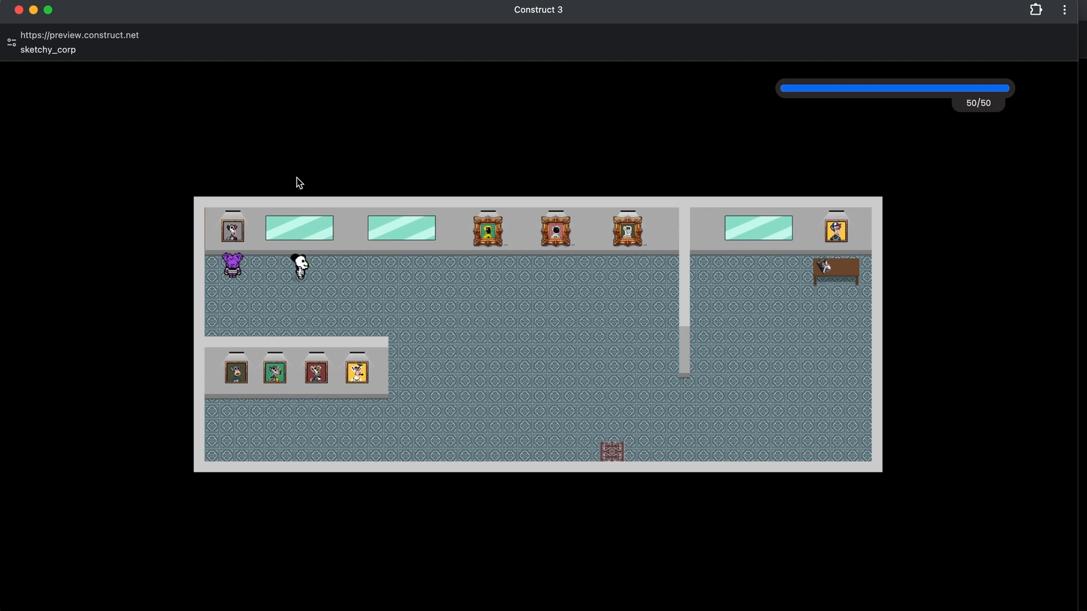
{"action": "mouse_move", "coordinate": [545, 305]}
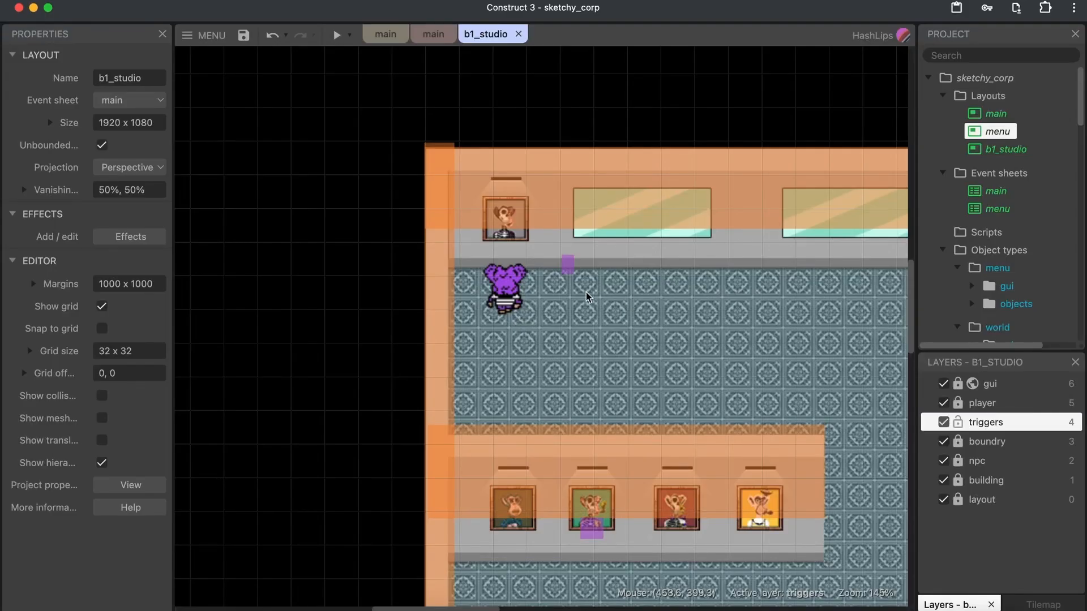
{"action": "scroll", "scroll_direction": "up", "scroll_amount": 3}
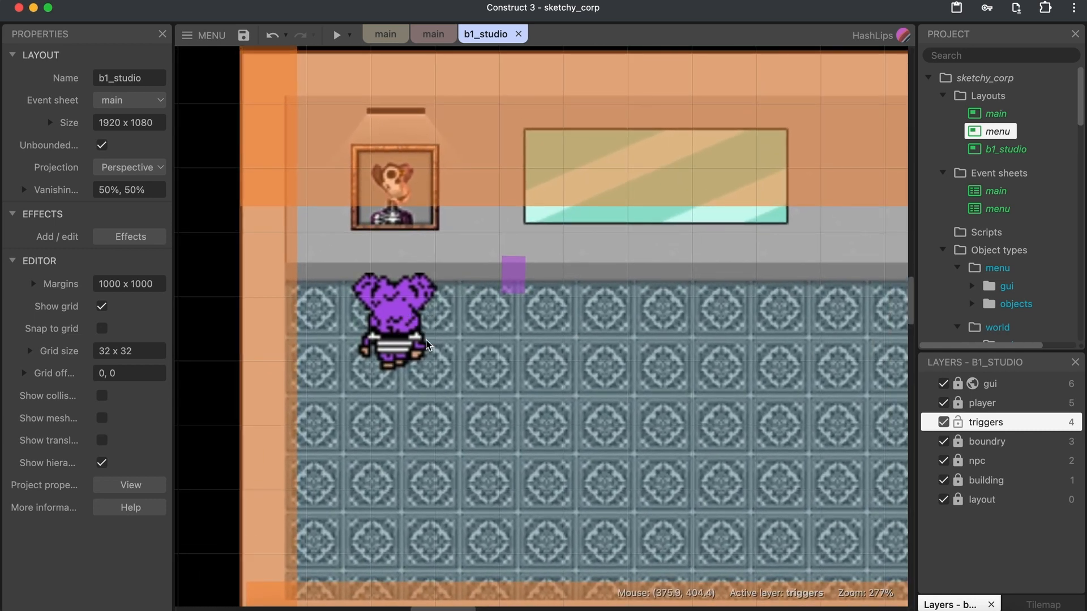
{"action": "mouse_move", "coordinate": [511, 283]}
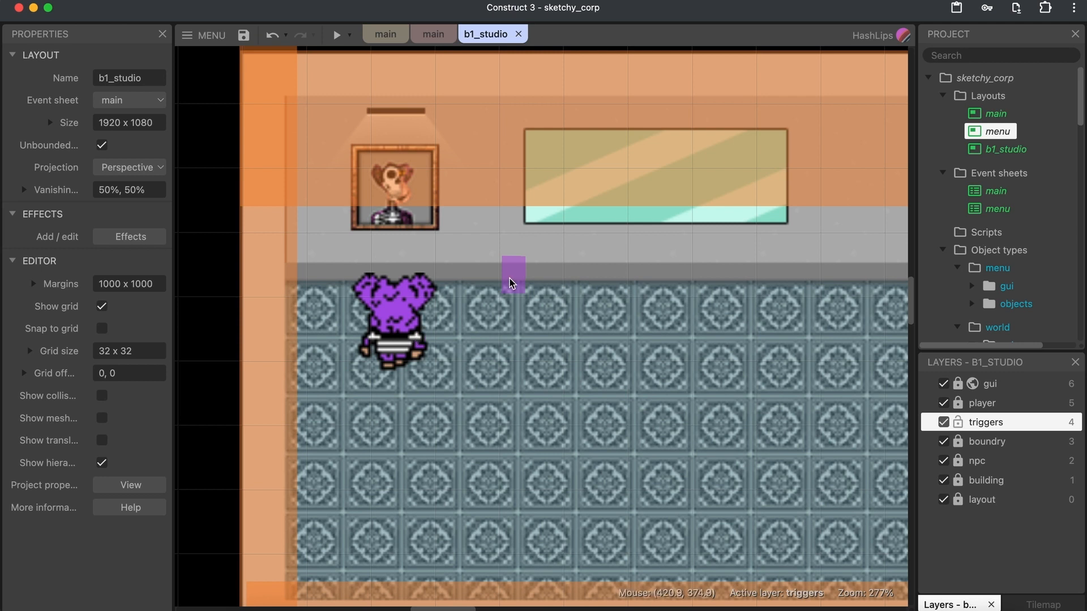
{"action": "mouse_move", "coordinate": [405, 284]}
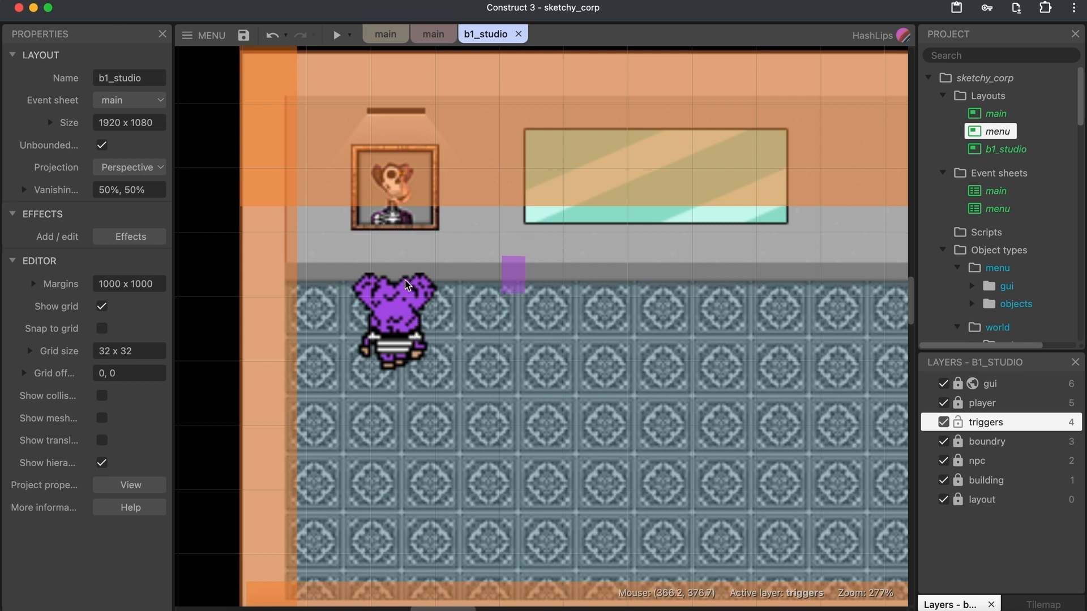
{"action": "mouse_move", "coordinate": [456, 307]}
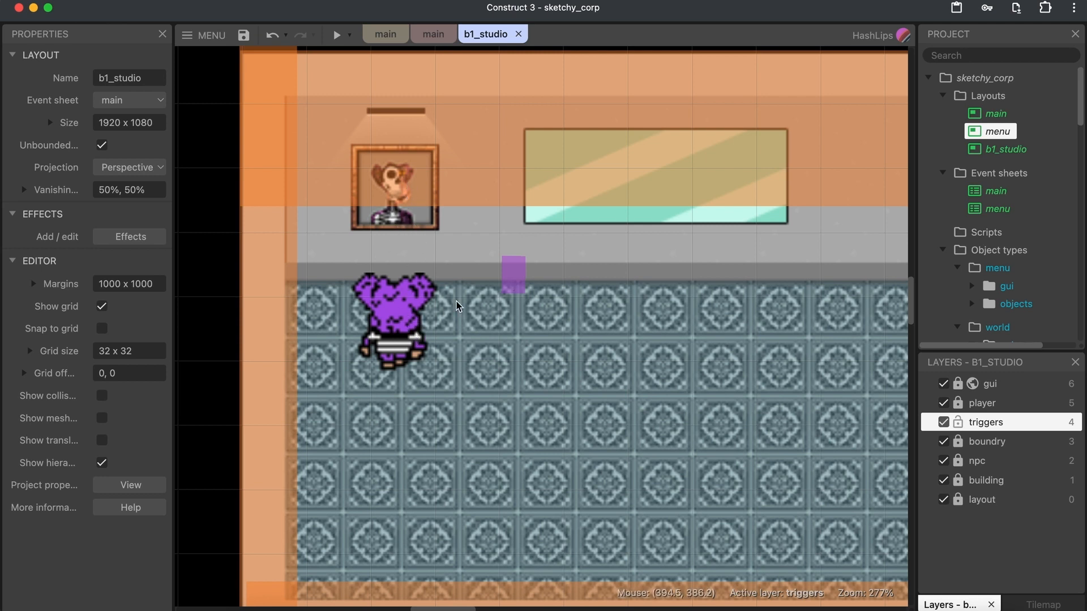
{"action": "mouse_move", "coordinate": [437, 340]}
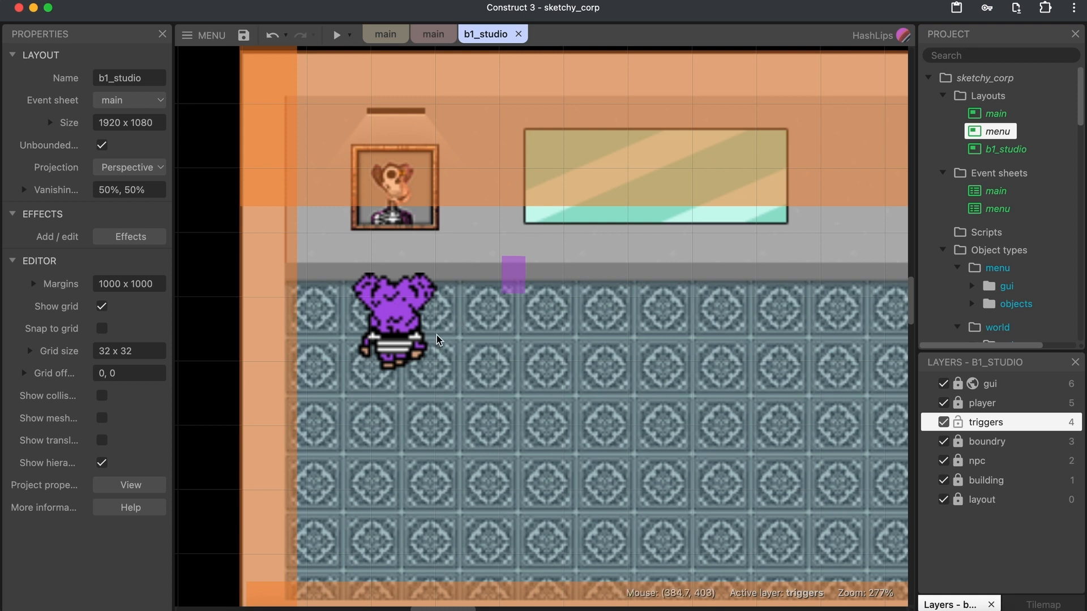
{"action": "mouse_move", "coordinate": [493, 354]}
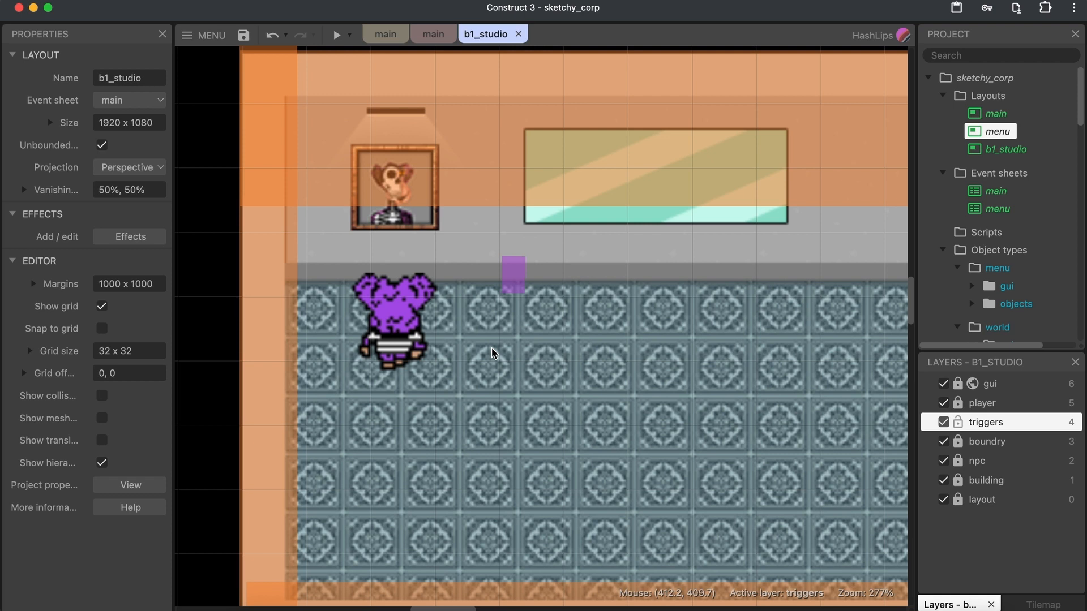
{"action": "mouse_move", "coordinate": [520, 294]}
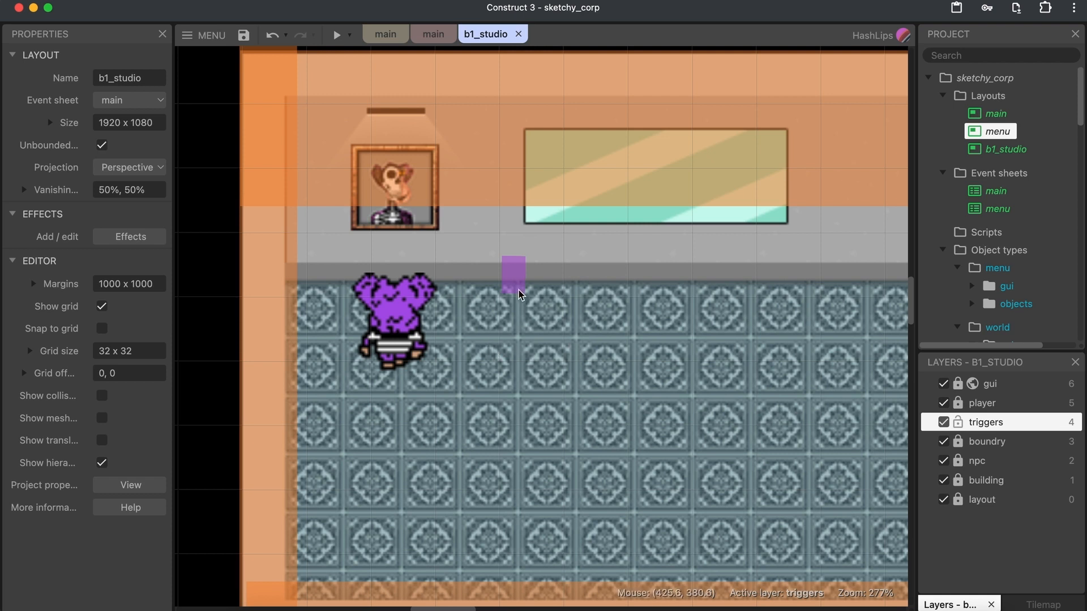
{"action": "left_click", "coordinate": [513, 277]}
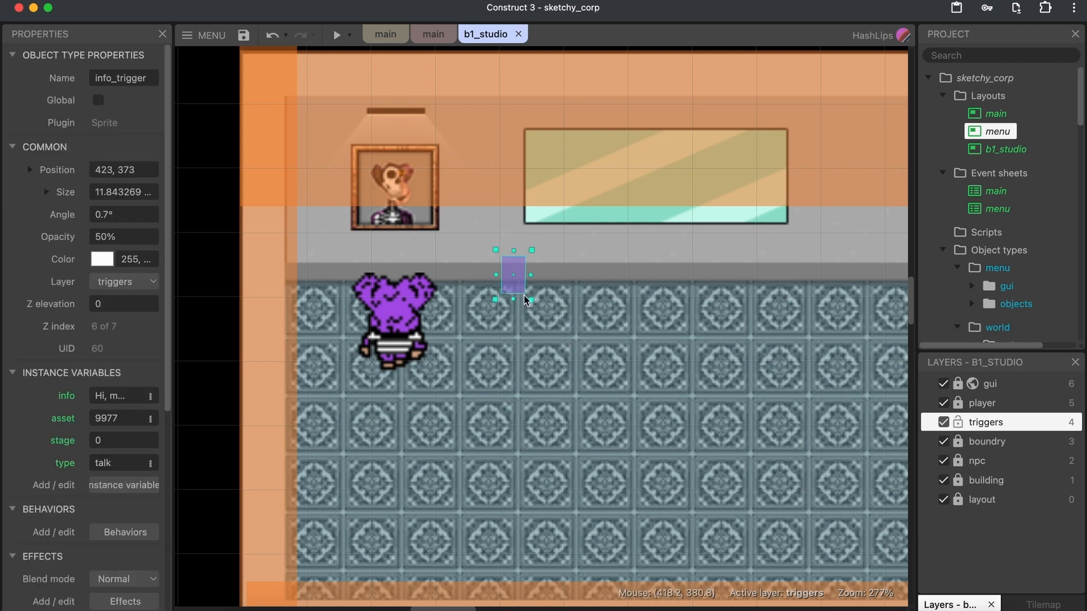
{"action": "mouse_move", "coordinate": [502, 293]}
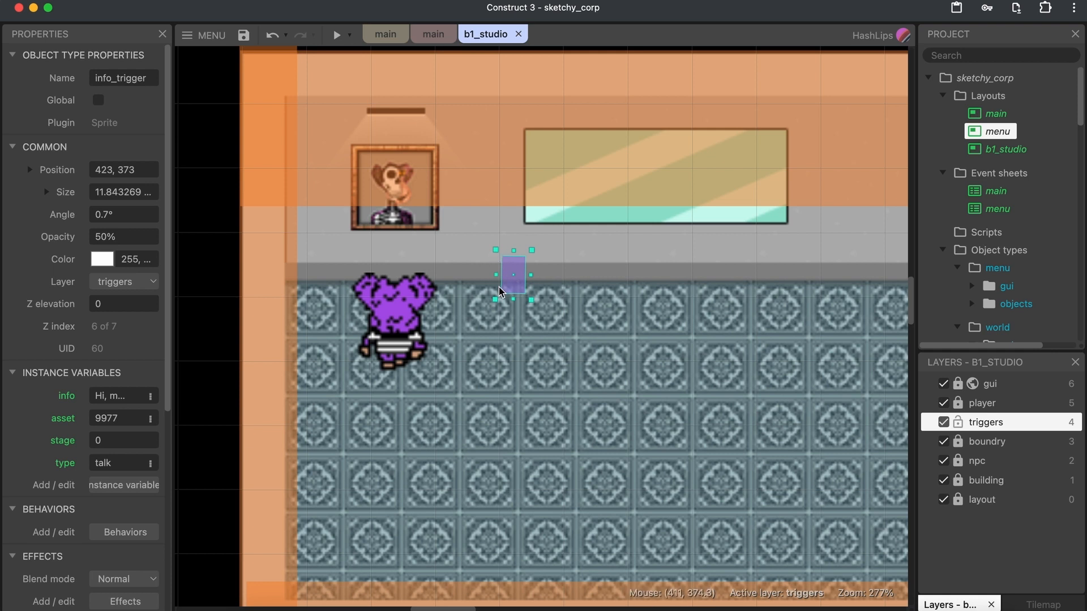
{"action": "mouse_move", "coordinate": [492, 319]}
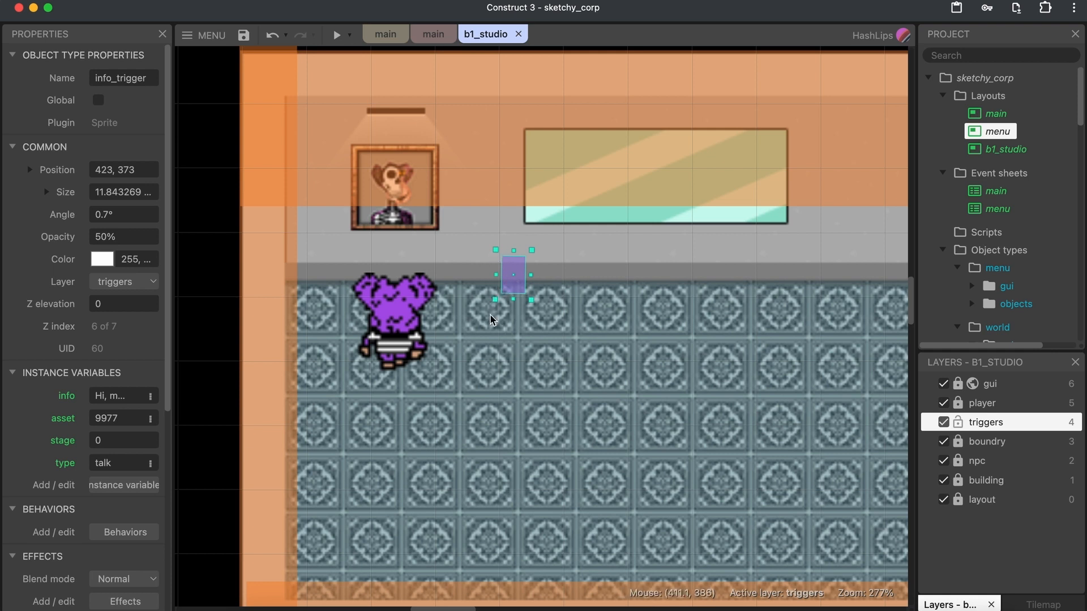
{"action": "mouse_move", "coordinate": [513, 351]}
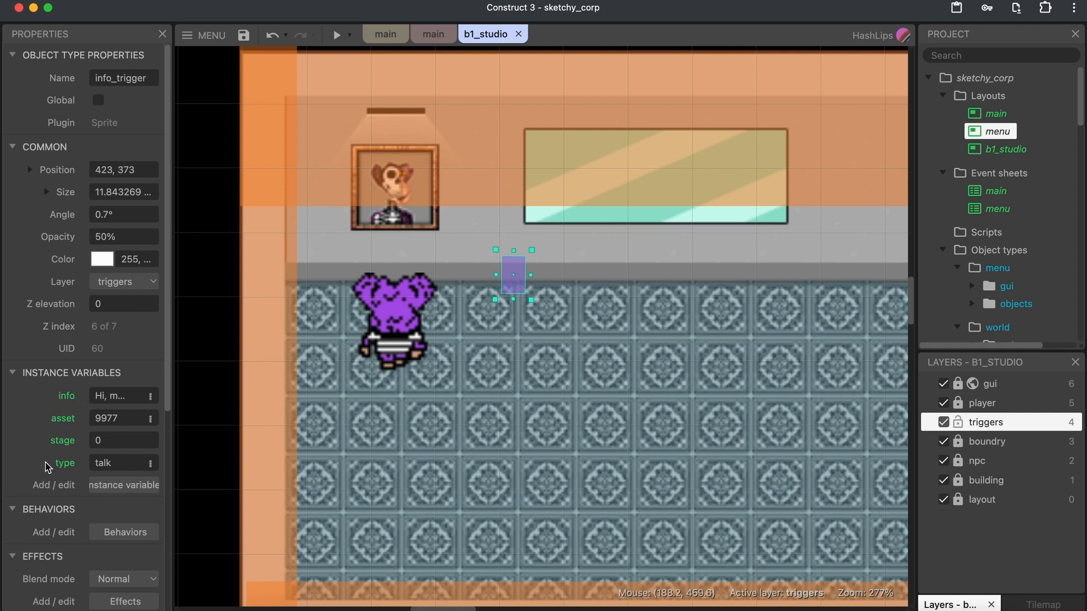
{"action": "mouse_move", "coordinate": [55, 448]}
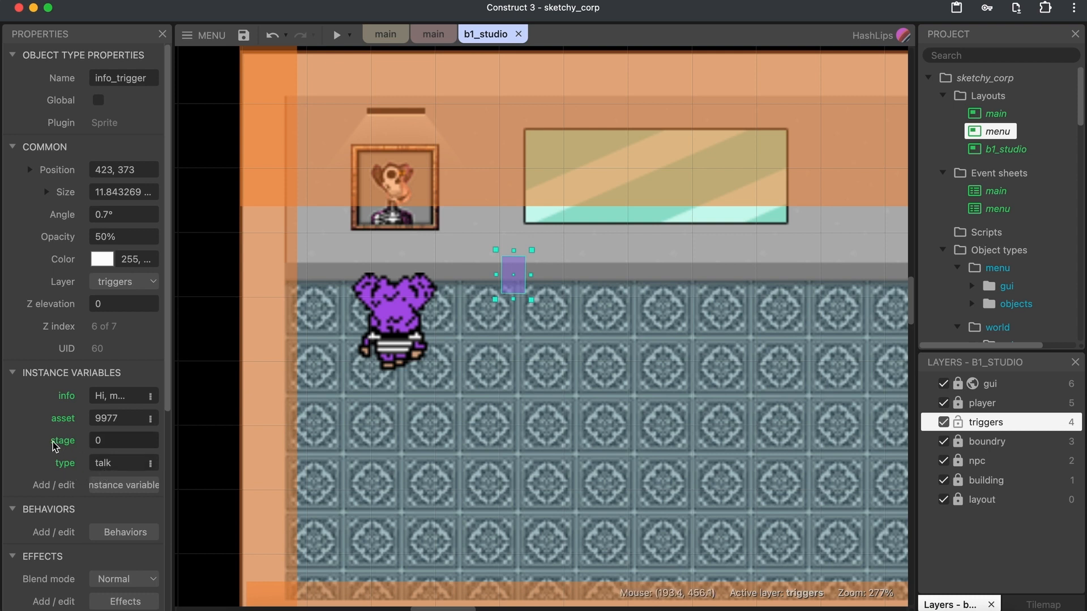
{"action": "mouse_move", "coordinate": [35, 446]}
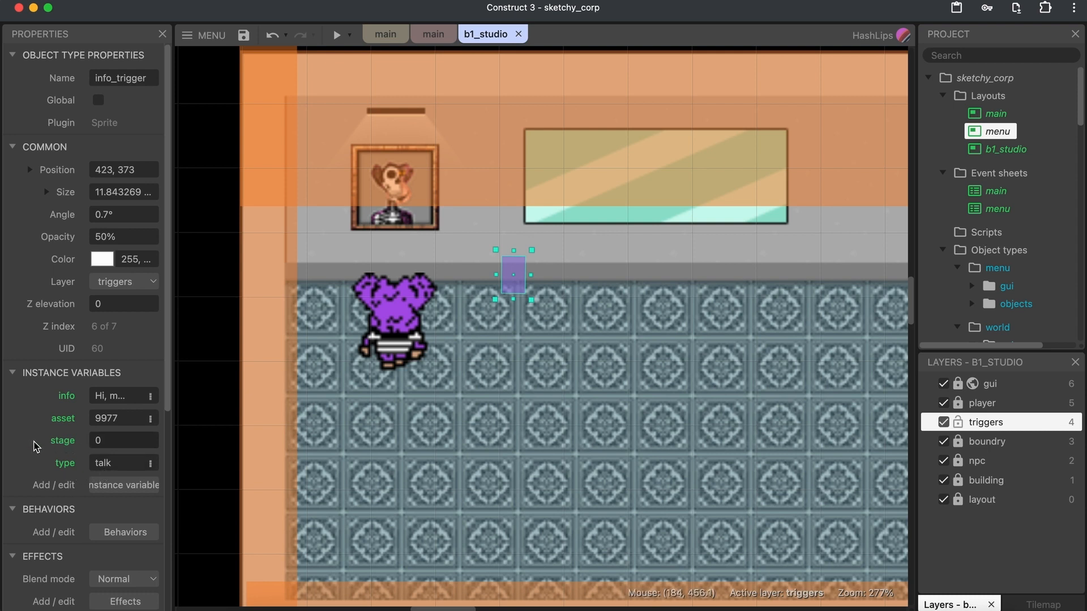
{"action": "mouse_move", "coordinate": [444, 310]}
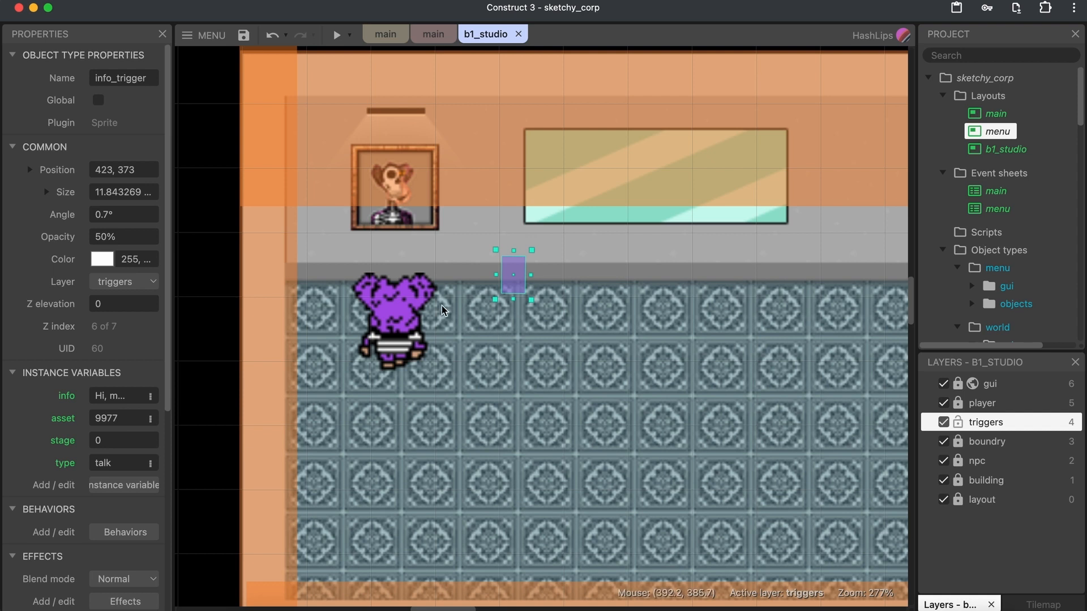
{"action": "mouse_move", "coordinate": [407, 353]}
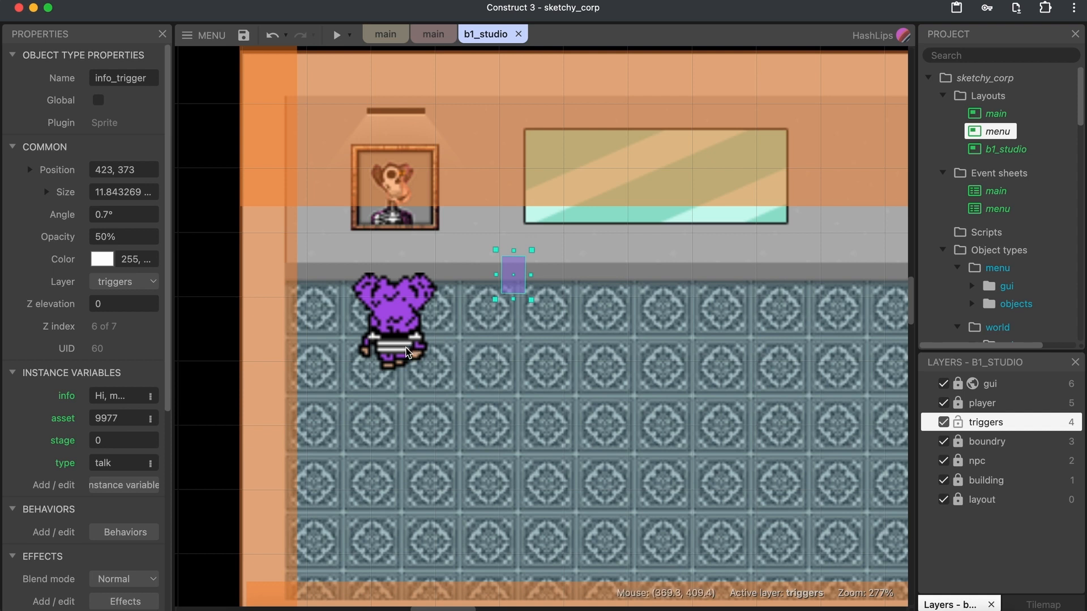
{"action": "mouse_move", "coordinate": [112, 448]}
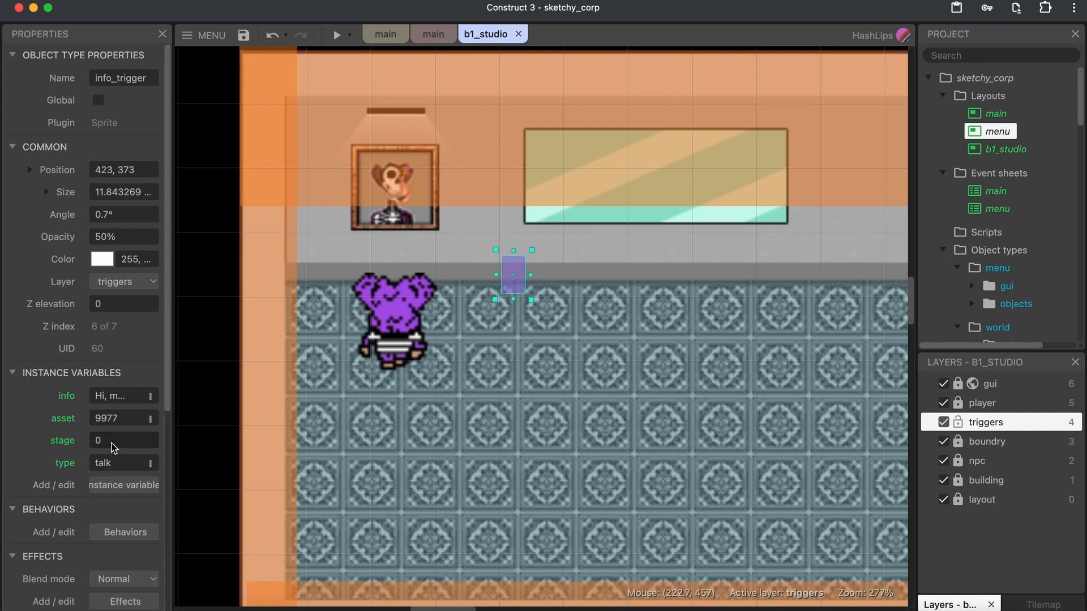
{"action": "mouse_move", "coordinate": [111, 397]}
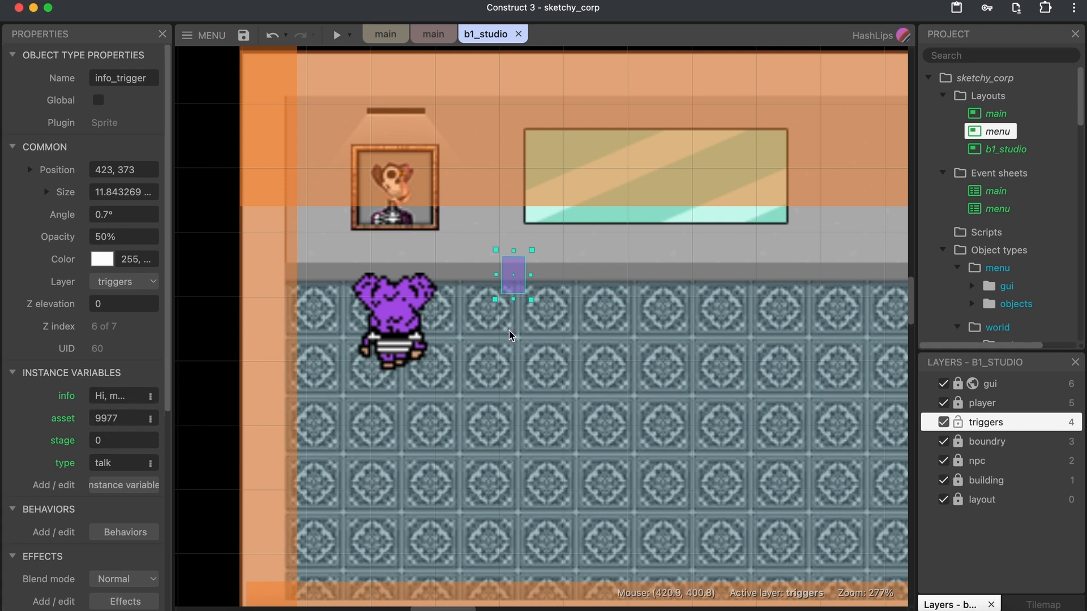
{"action": "mouse_move", "coordinate": [519, 339]}
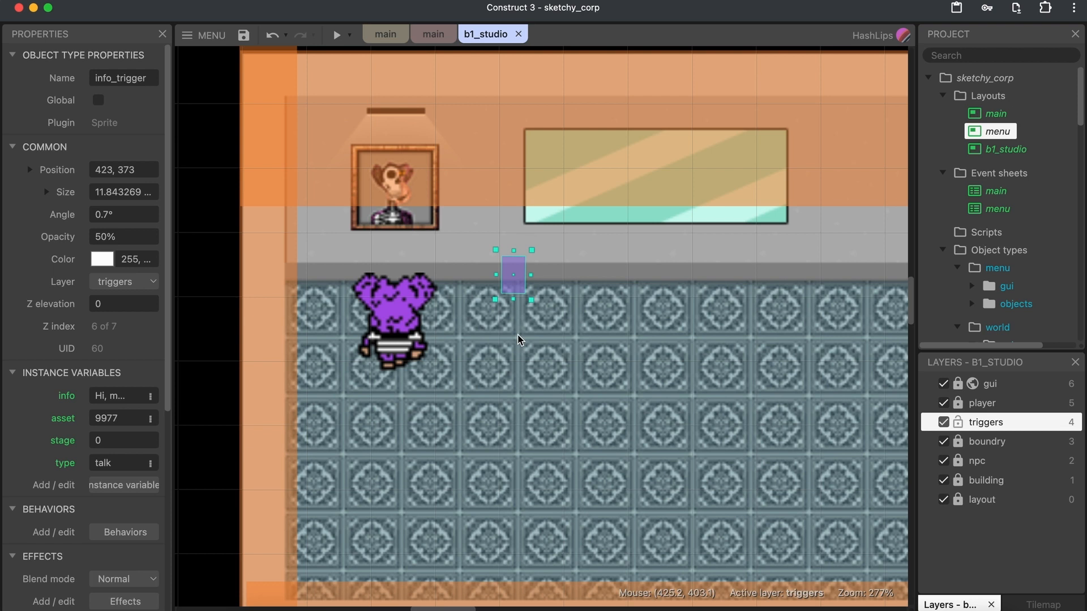
{"action": "mouse_move", "coordinate": [542, 347]}
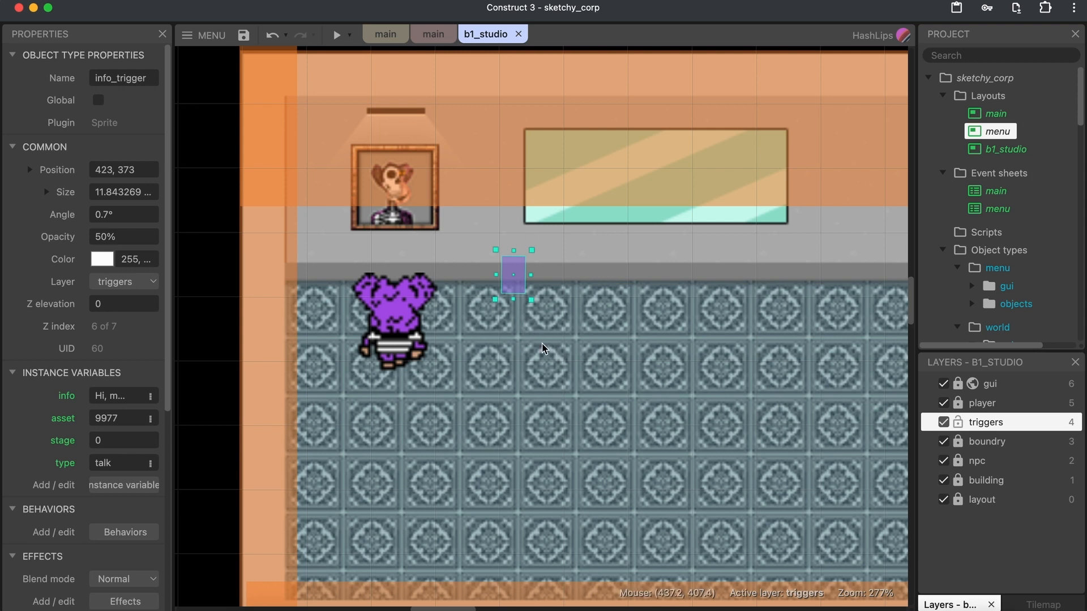
{"action": "left_click", "coordinate": [415, 55]}
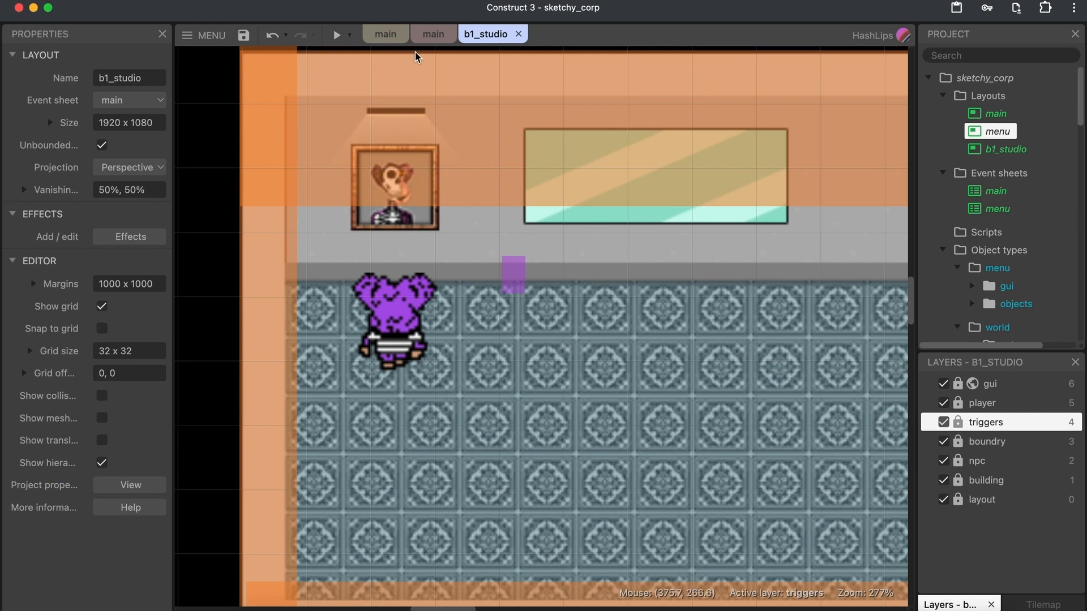
{"action": "left_click", "coordinate": [428, 34]}
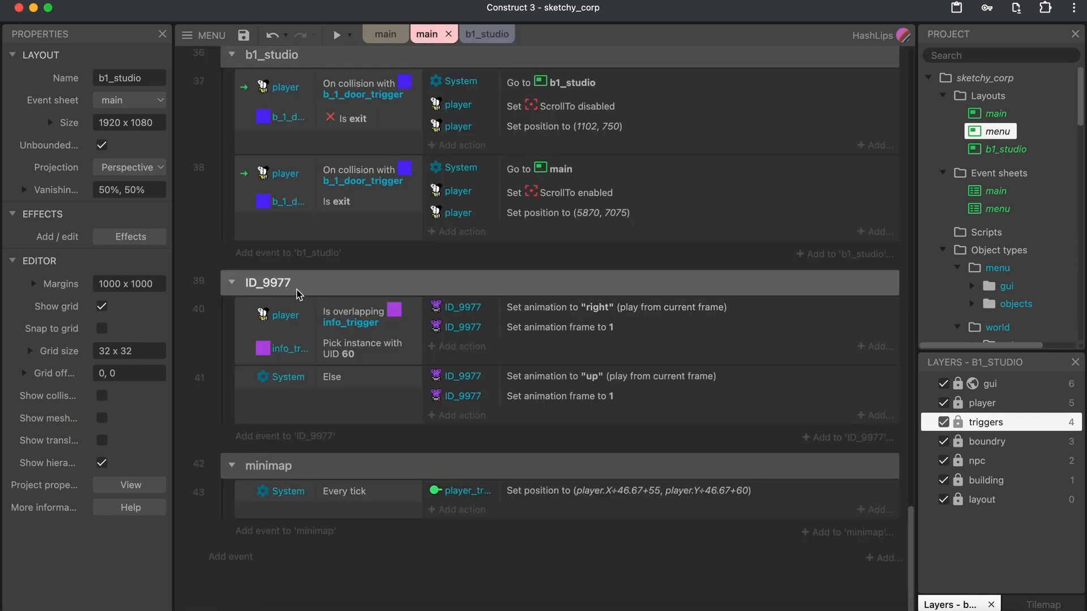
{"action": "mouse_move", "coordinate": [293, 339]}
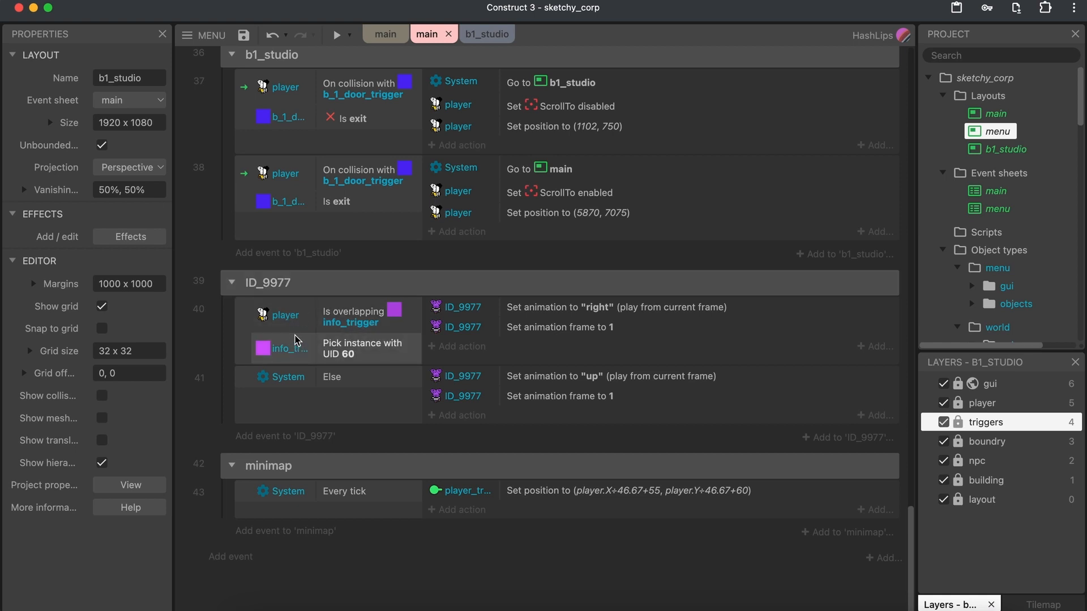
{"action": "mouse_move", "coordinate": [303, 349]}
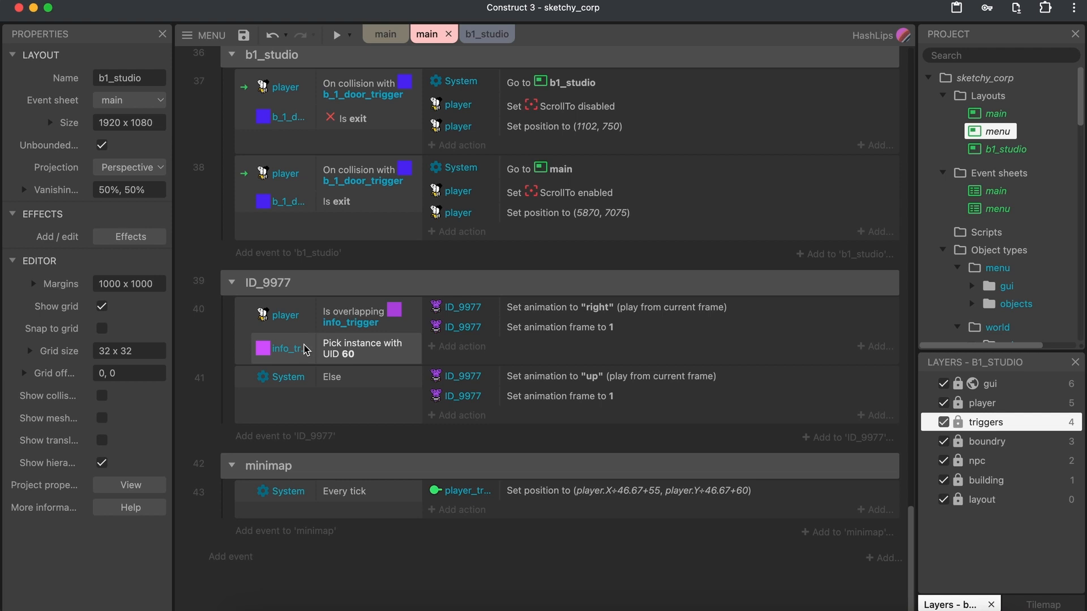
{"action": "mouse_move", "coordinate": [357, 341]}
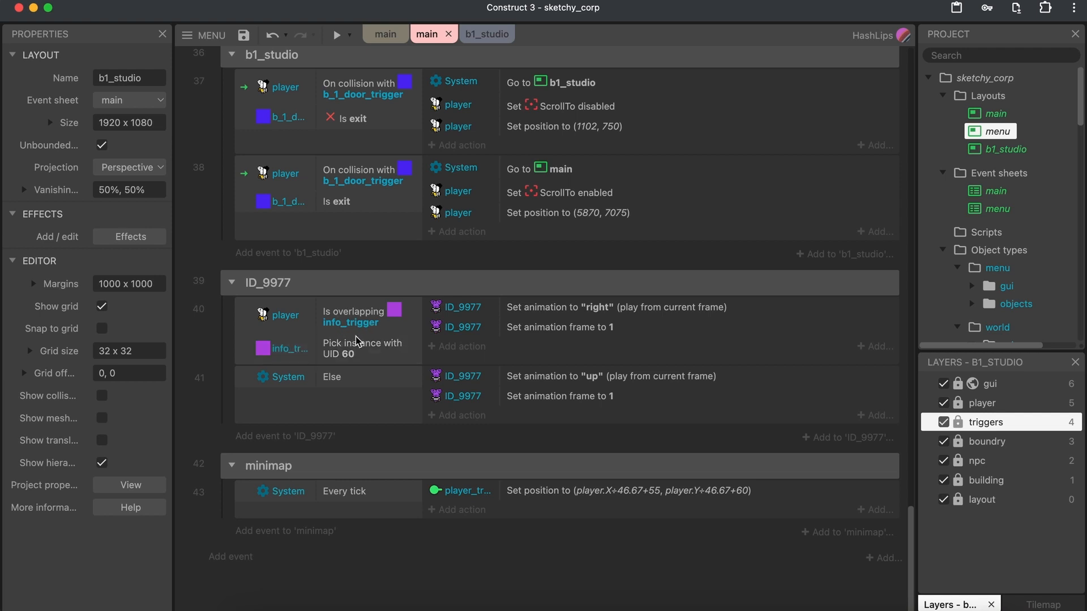
{"action": "mouse_move", "coordinate": [350, 365]}
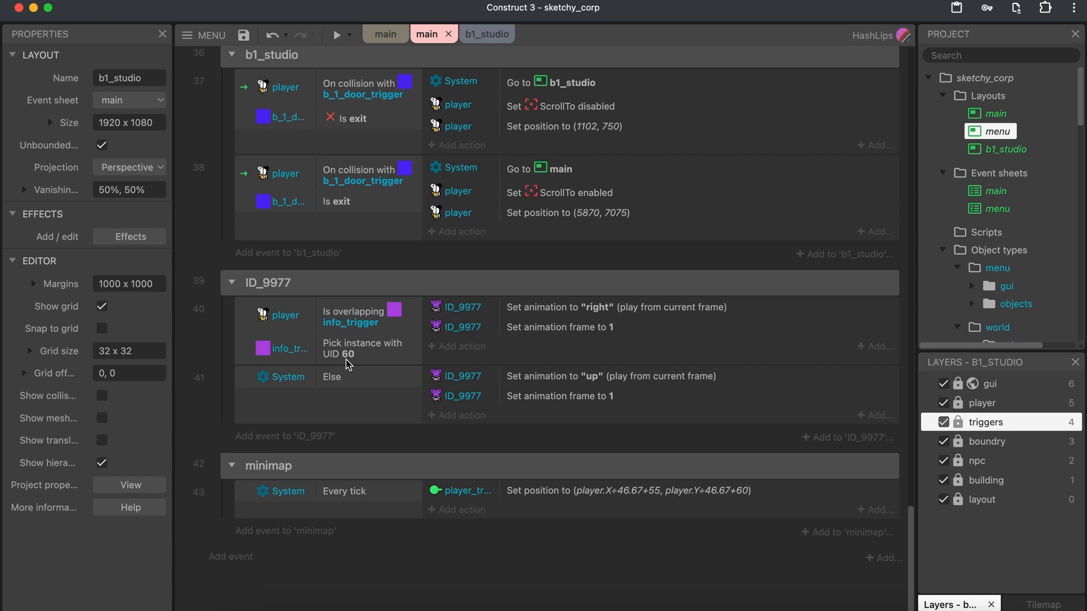
{"action": "mouse_move", "coordinate": [359, 361]}
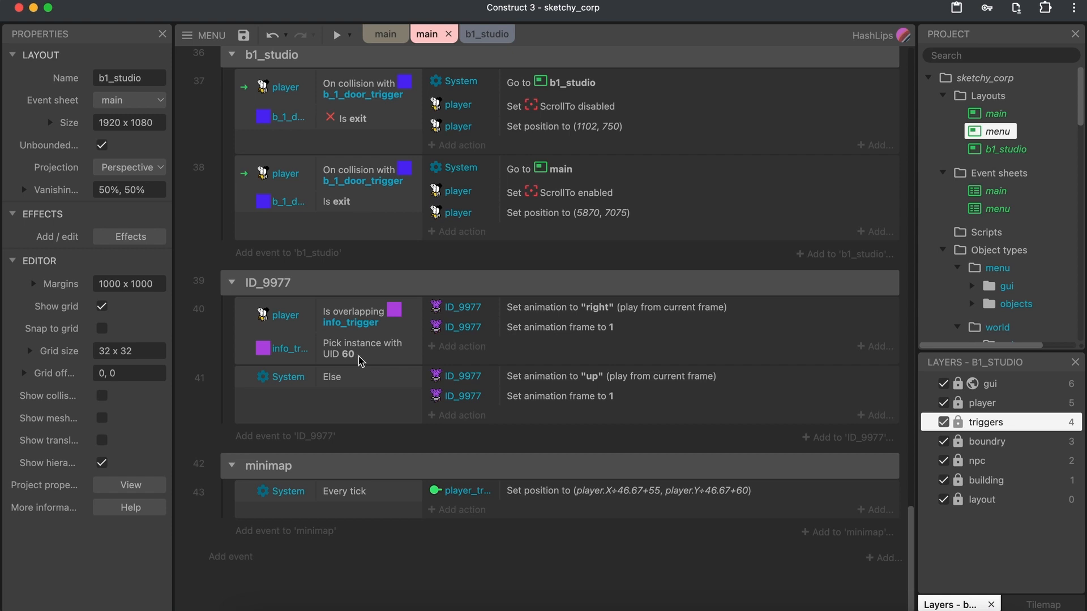
{"action": "mouse_move", "coordinate": [374, 361]}
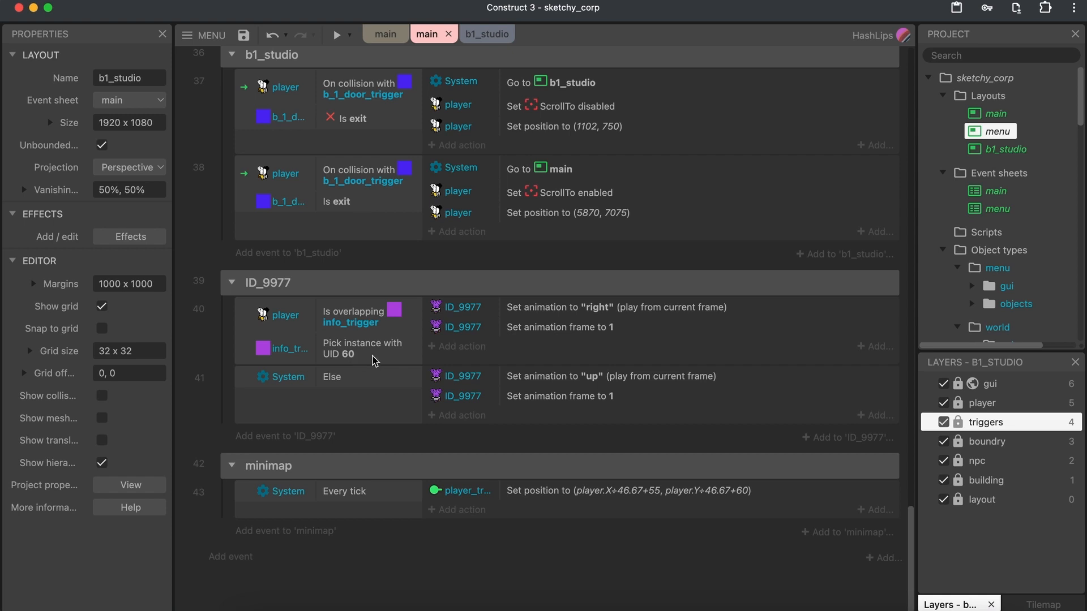
{"action": "mouse_move", "coordinate": [334, 336]}
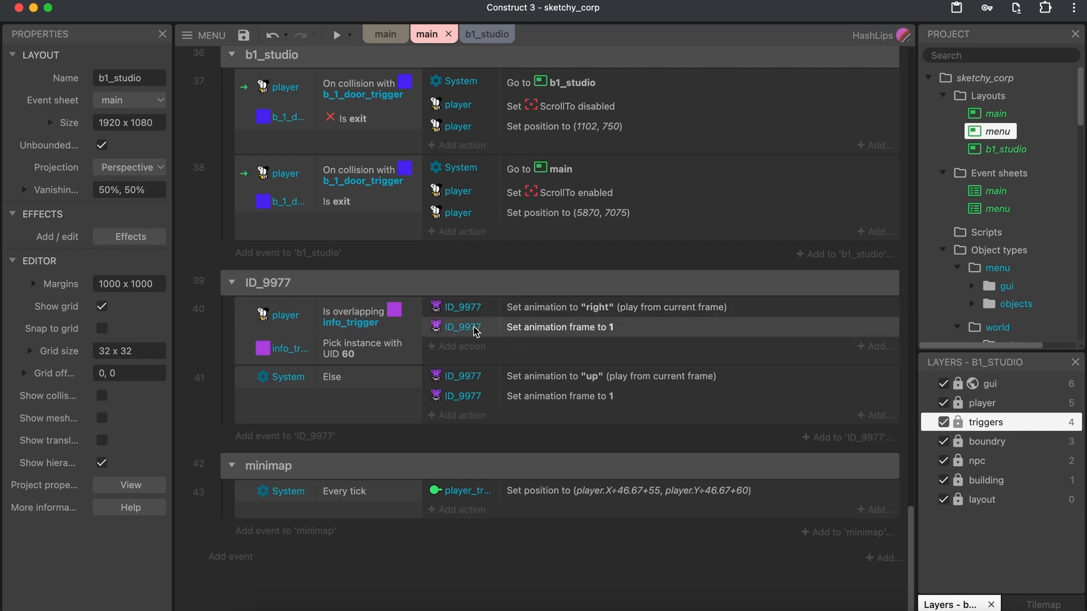
{"action": "mouse_move", "coordinate": [579, 335]}
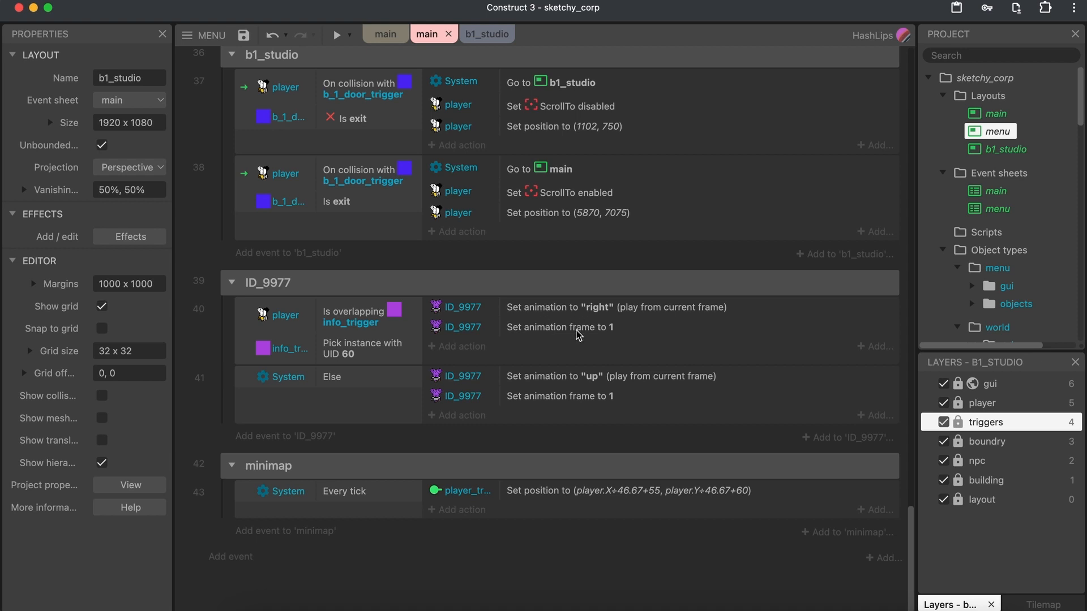
{"action": "mouse_move", "coordinate": [602, 340]}
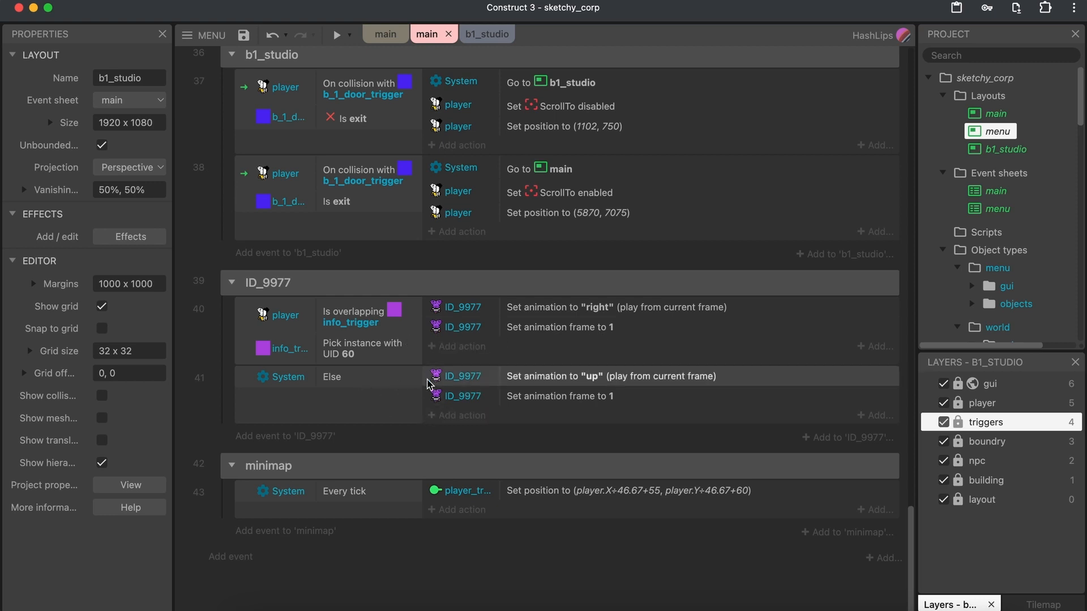
{"action": "mouse_move", "coordinate": [411, 408]}
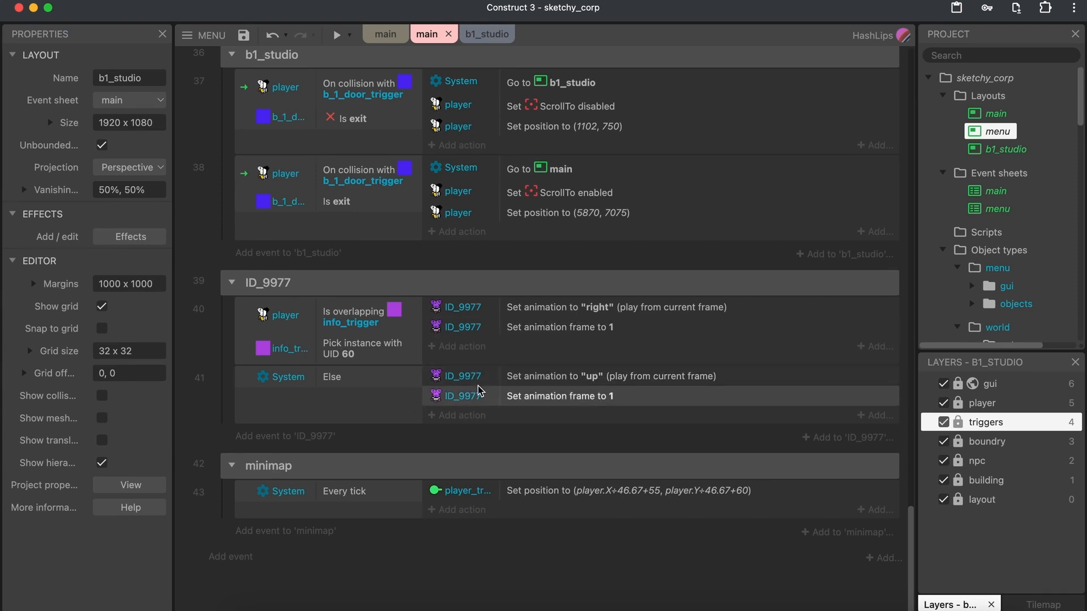
{"action": "scroll", "scroll_direction": "up", "scroll_amount": 3}
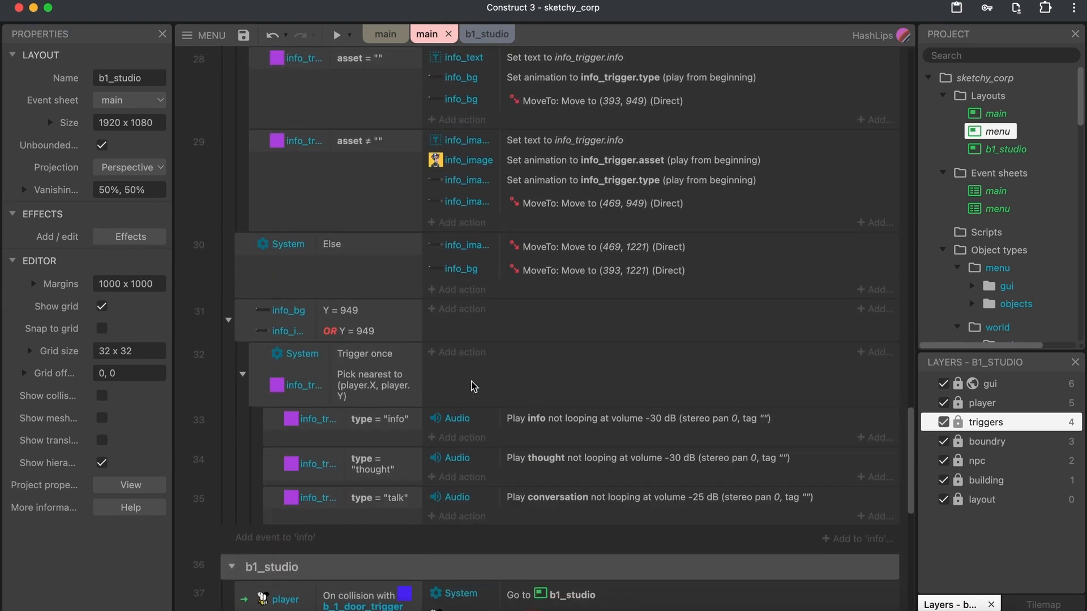
{"action": "scroll", "scroll_direction": "up", "scroll_amount": 3}
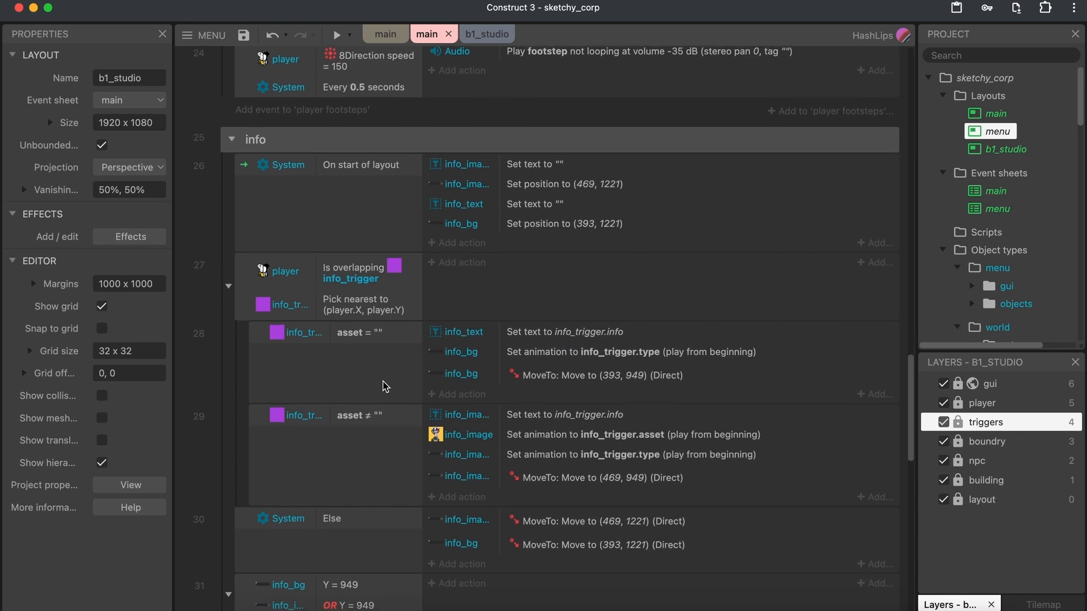
{"action": "scroll", "scroll_direction": "up", "scroll_amount": 3}
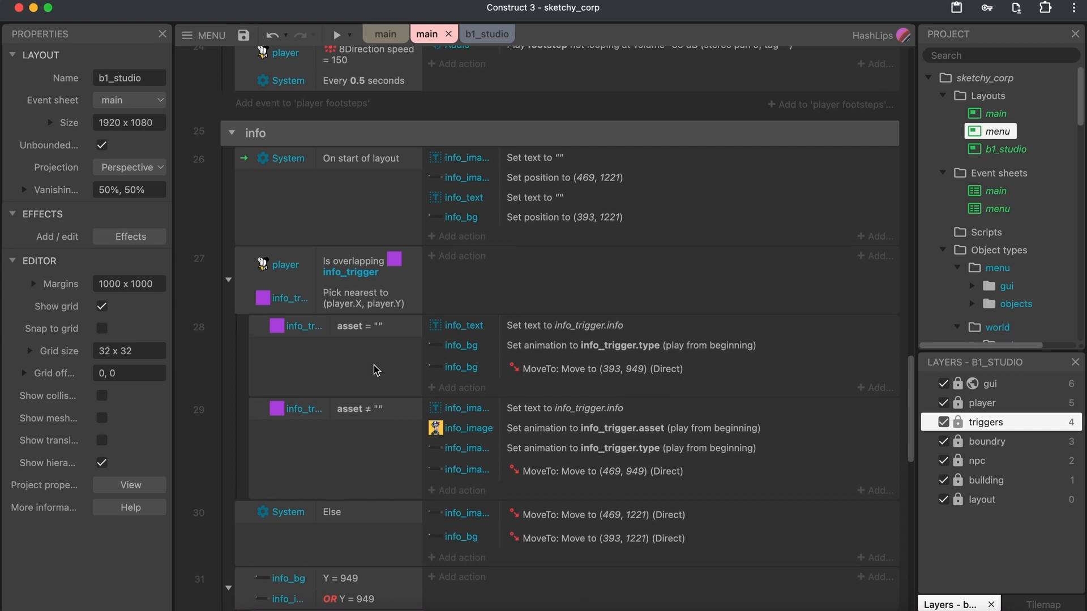
{"action": "scroll", "scroll_direction": "down", "scroll_amount": 3}
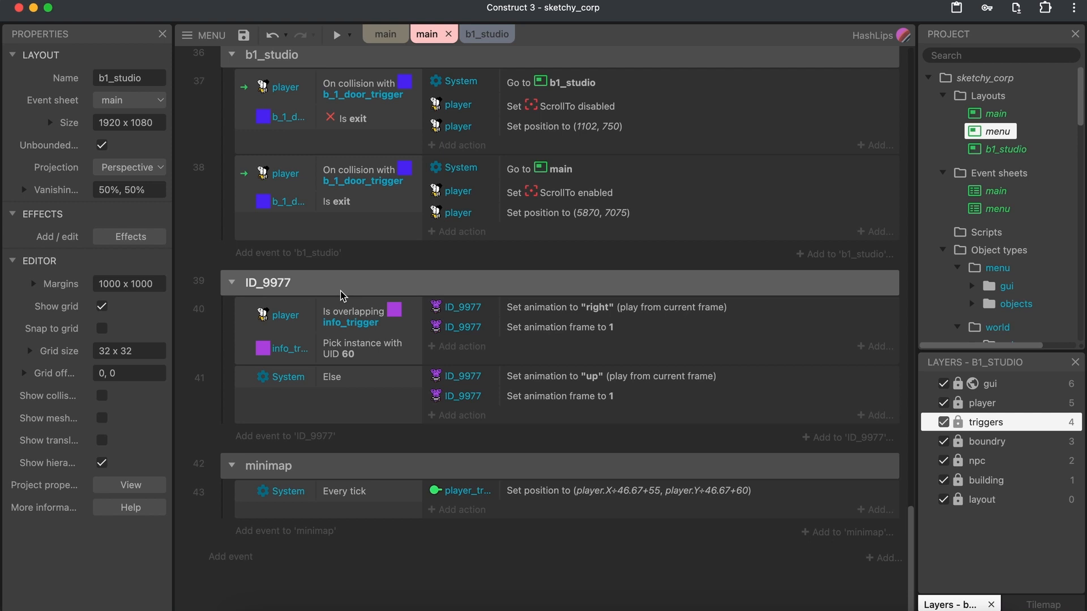
{"action": "left_click", "coordinate": [378, 35]}
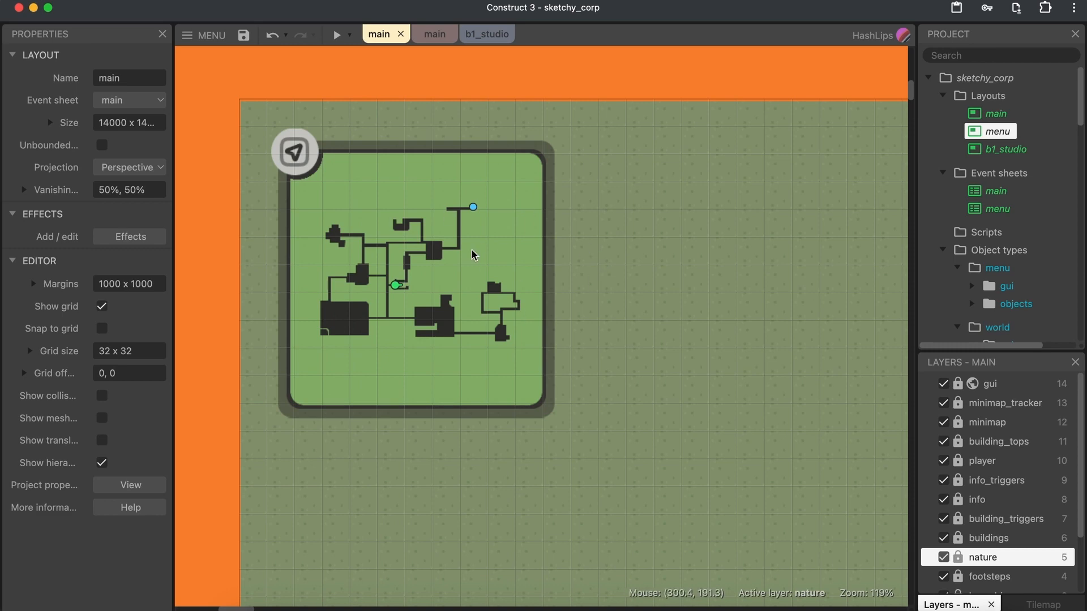
{"action": "scroll", "scroll_direction": "down", "scroll_amount": 3}
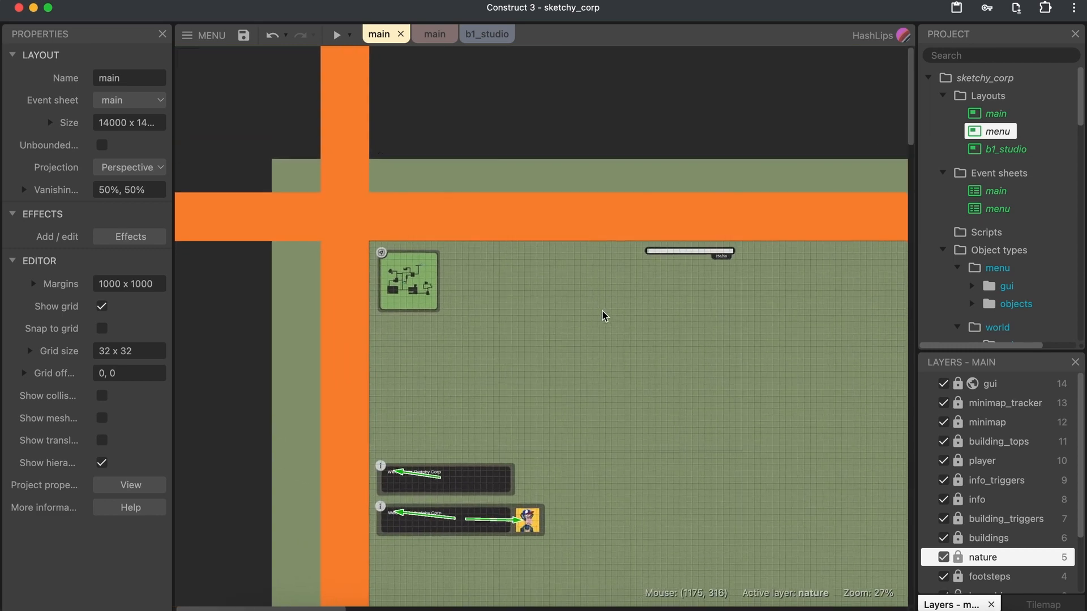
{"action": "scroll", "scroll_direction": "down", "scroll_amount": 3}
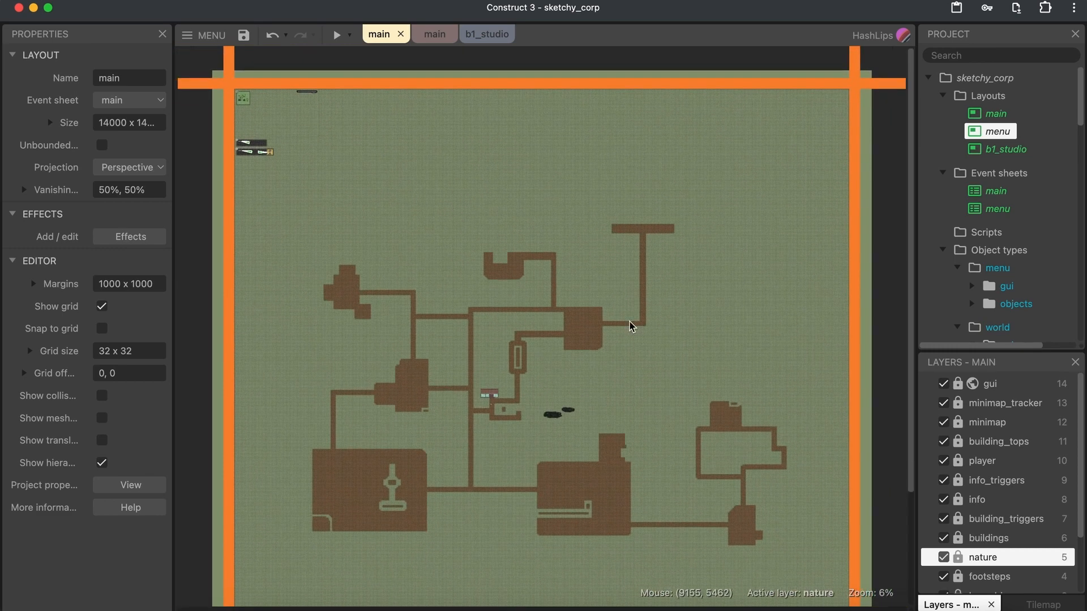
{"action": "scroll", "scroll_direction": "down", "scroll_amount": 3}
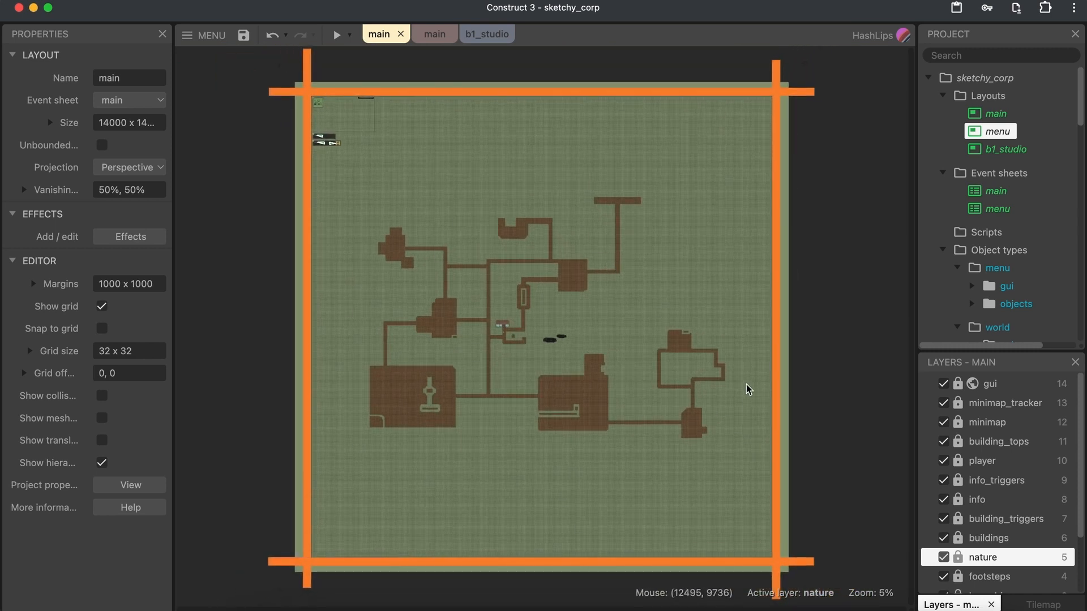
{"action": "mouse_move", "coordinate": [691, 351]}
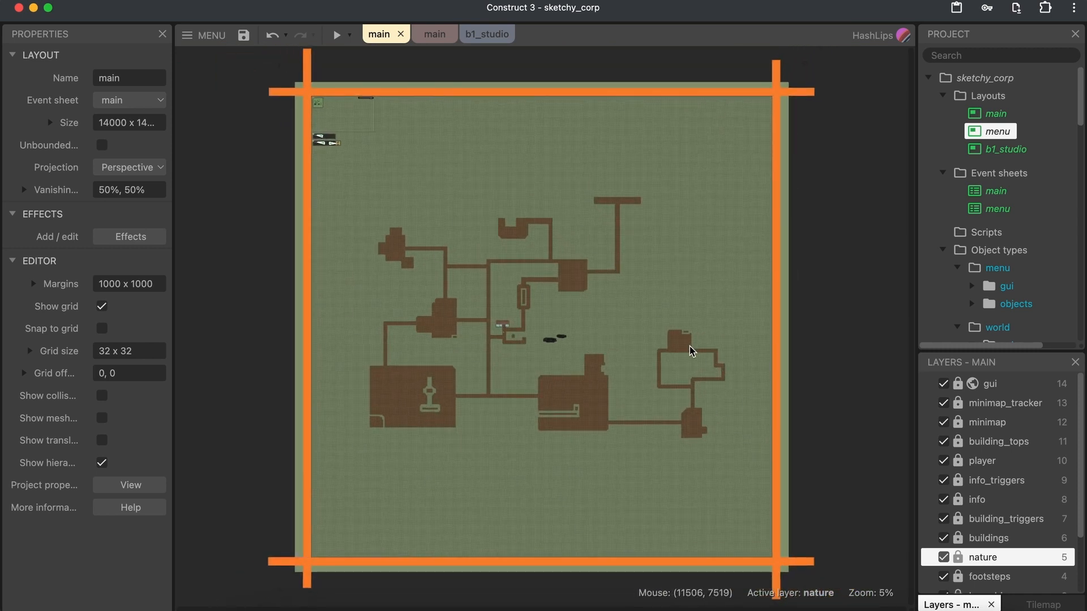
{"action": "mouse_move", "coordinate": [714, 550]}
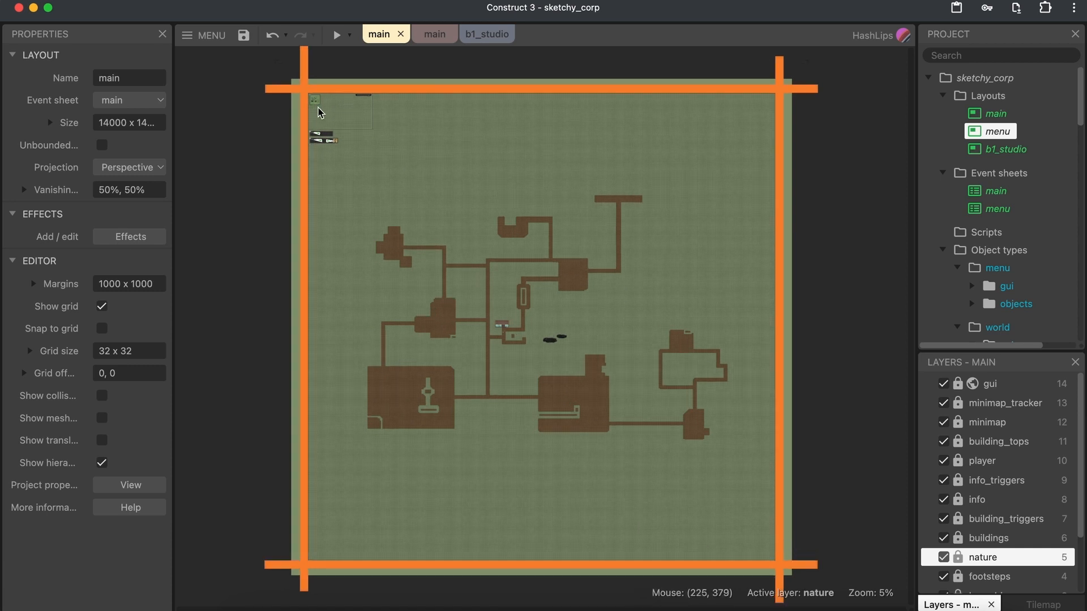
{"action": "scroll", "scroll_direction": "up", "scroll_amount": 3}
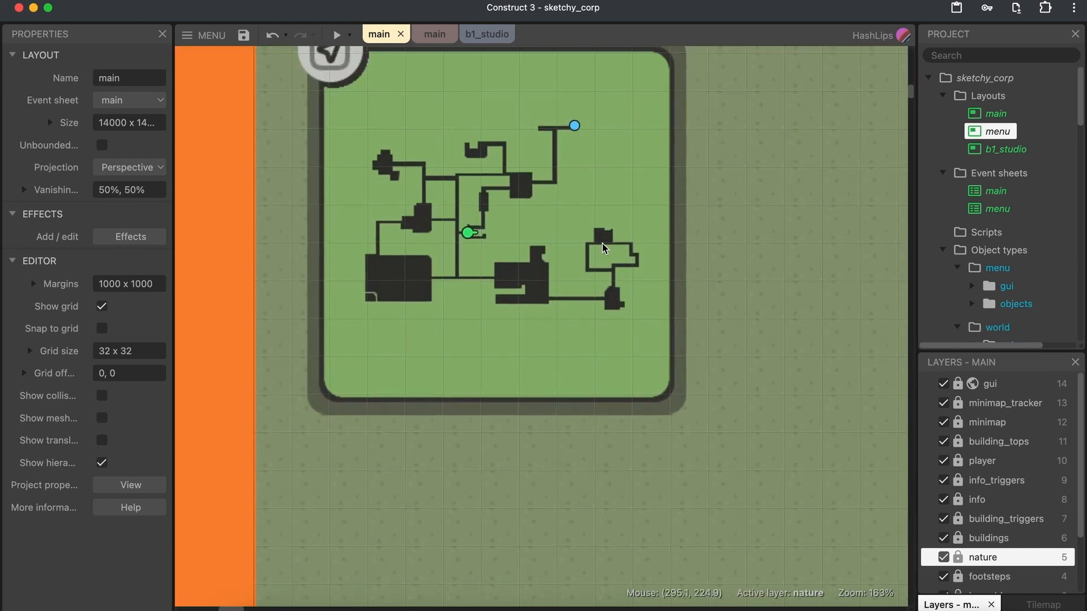
{"action": "scroll", "scroll_direction": "up", "scroll_amount": 3}
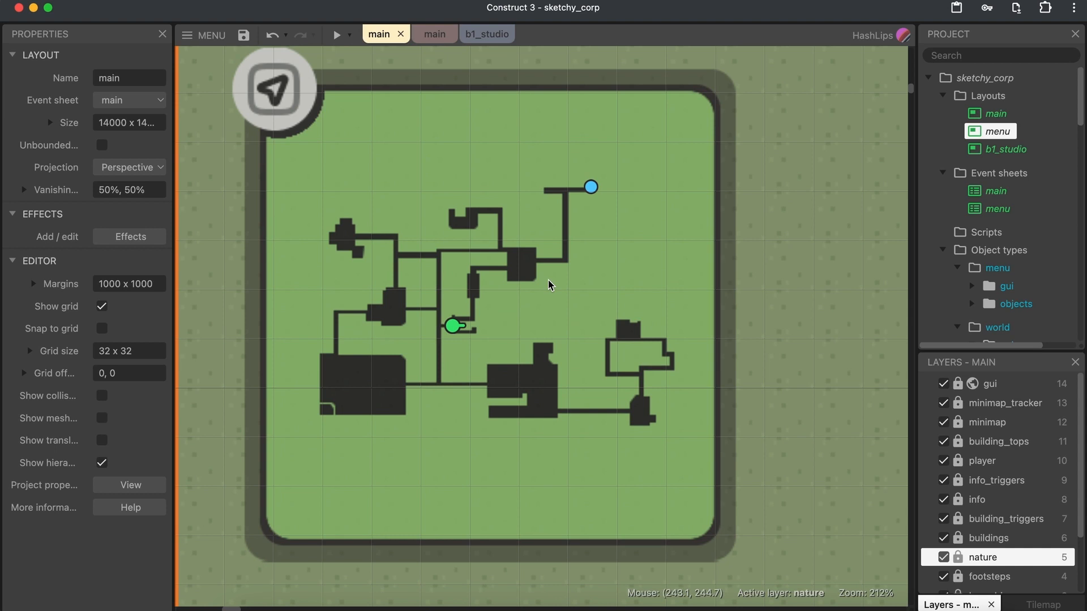
{"action": "mouse_move", "coordinate": [502, 280]}
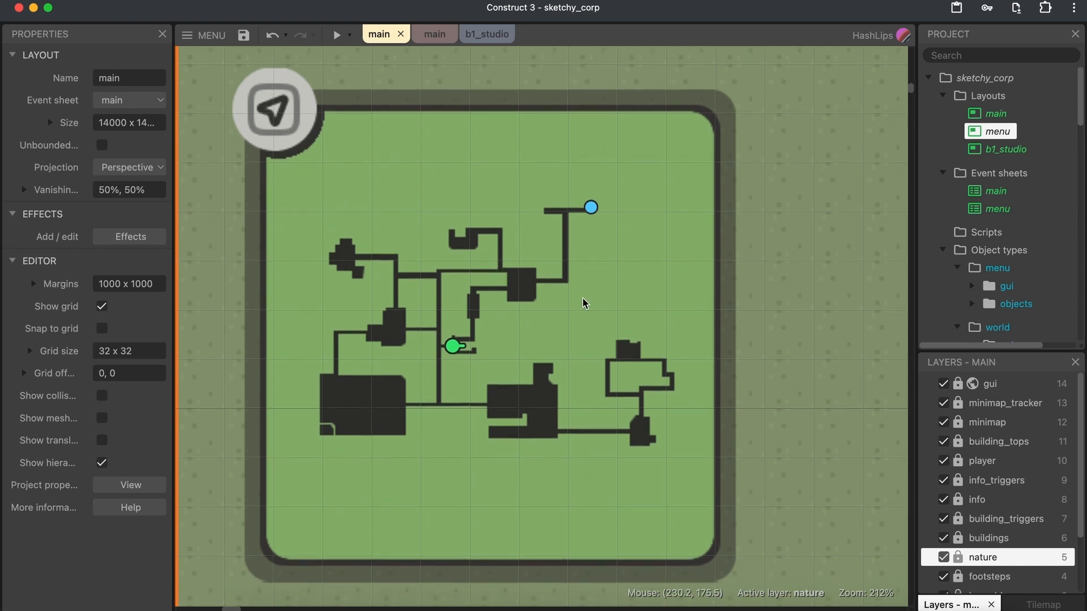
{"action": "scroll", "scroll_direction": "down", "scroll_amount": 3}
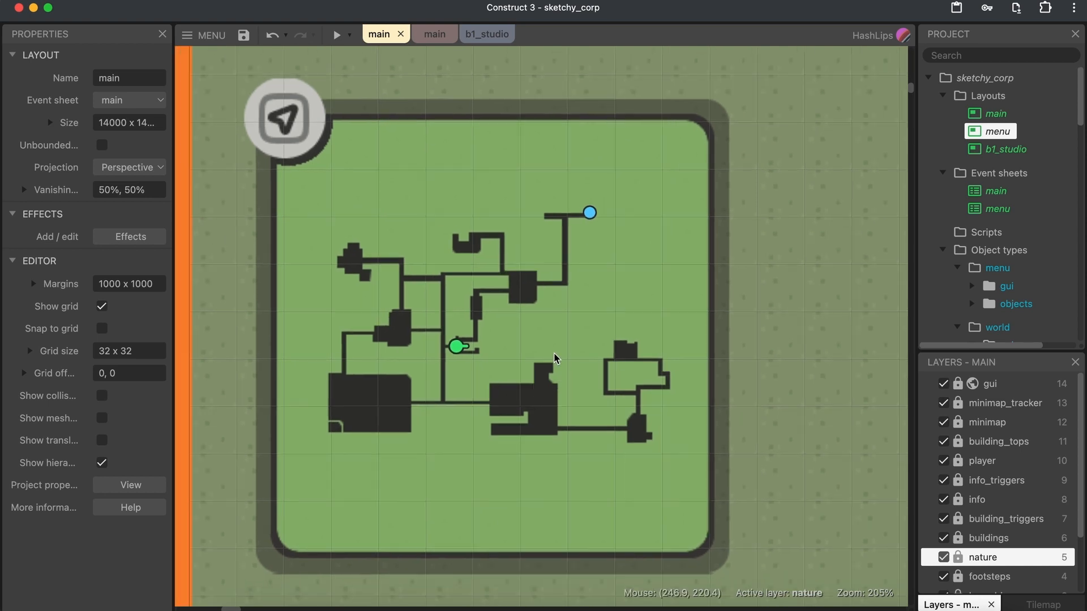
{"action": "scroll", "scroll_direction": "down", "scroll_amount": 3}
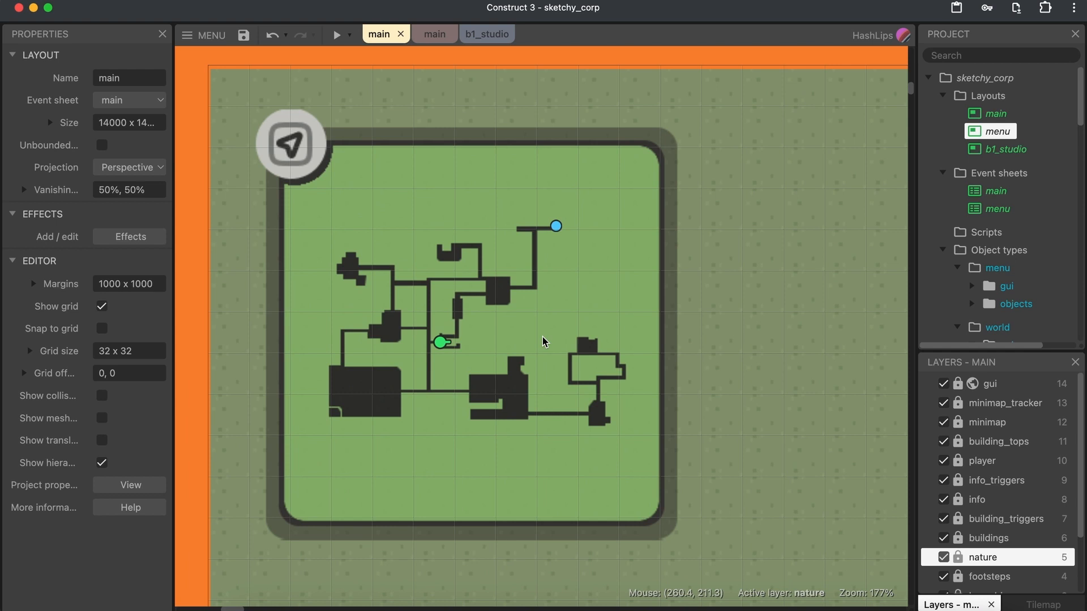
{"action": "mouse_move", "coordinate": [535, 338]}
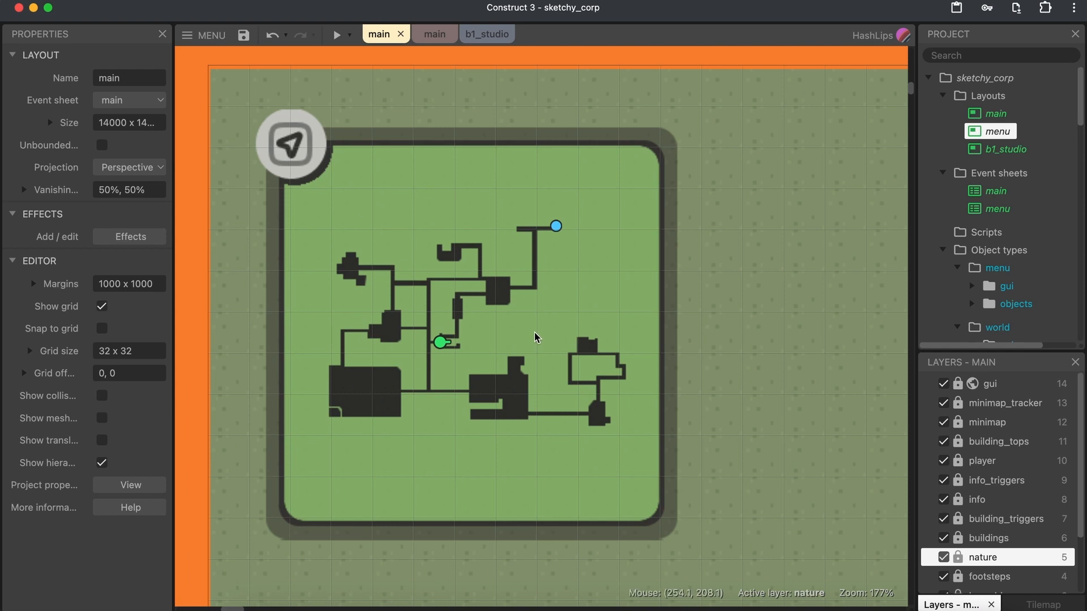
{"action": "mouse_move", "coordinate": [107, 132]}
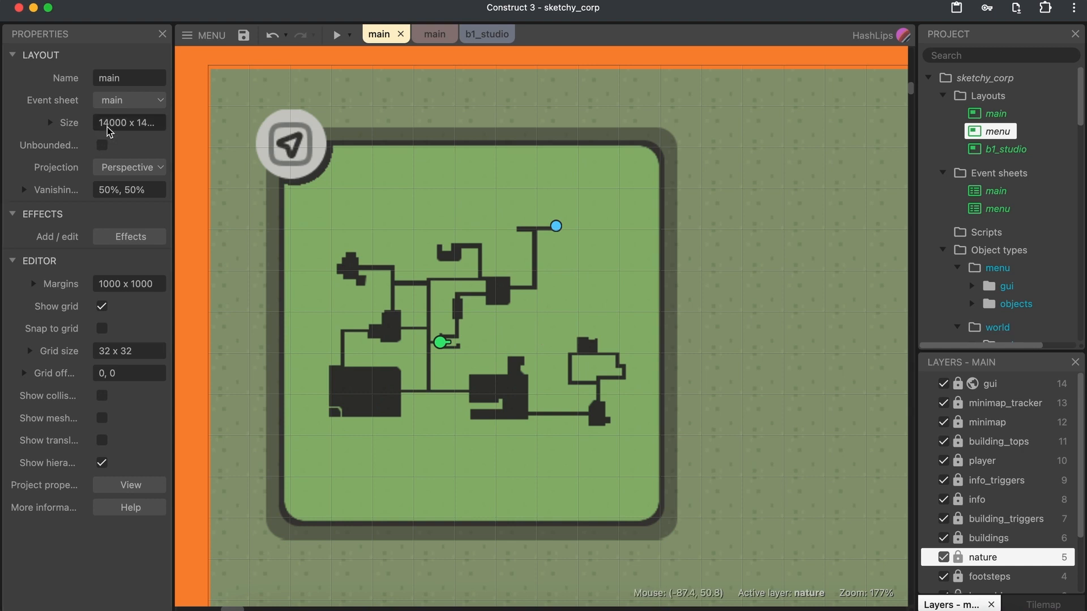
{"action": "mouse_move", "coordinate": [423, 81]}
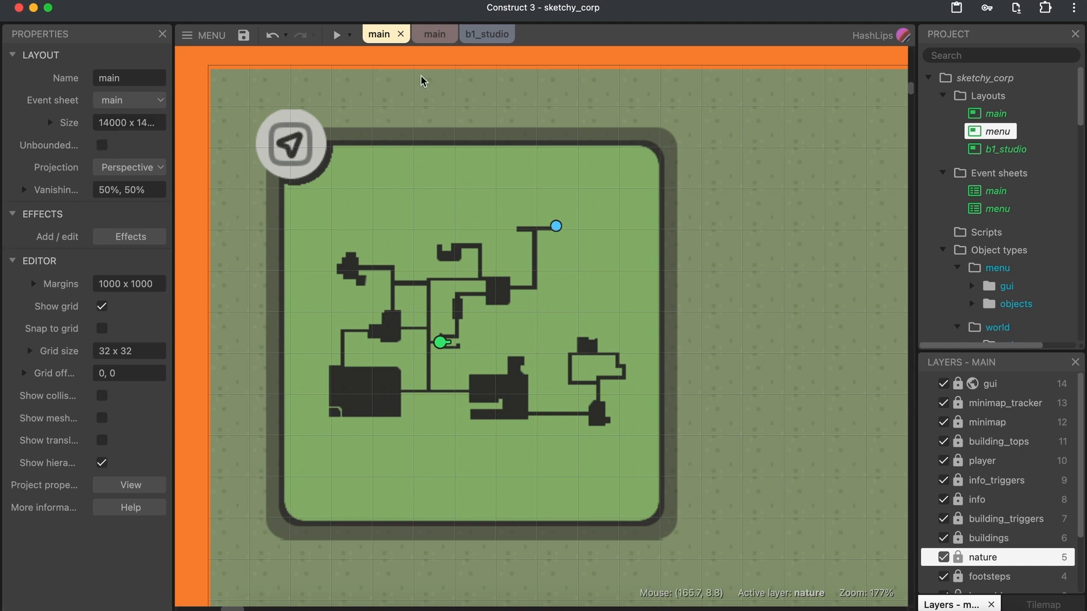
{"action": "left_click", "coordinate": [426, 34]}
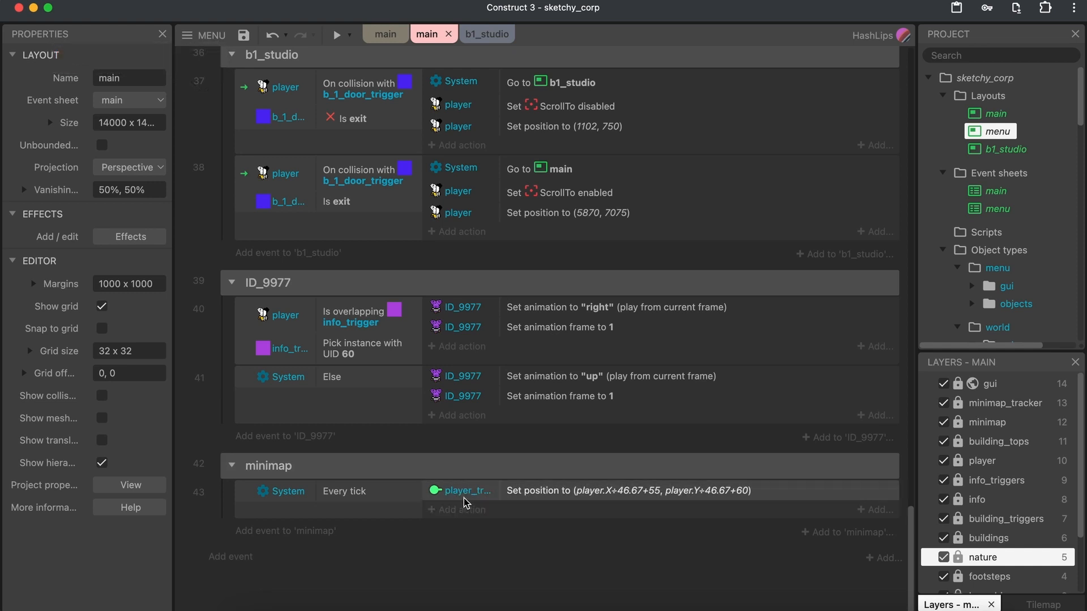
{"action": "left_click", "coordinate": [379, 34]}
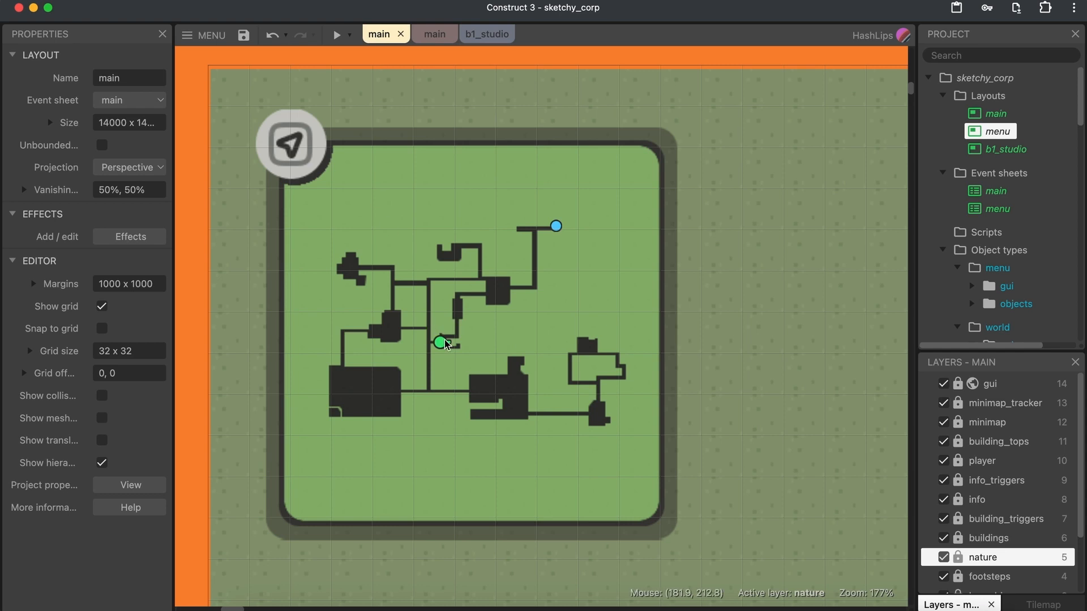
{"action": "mouse_move", "coordinate": [419, 44]}
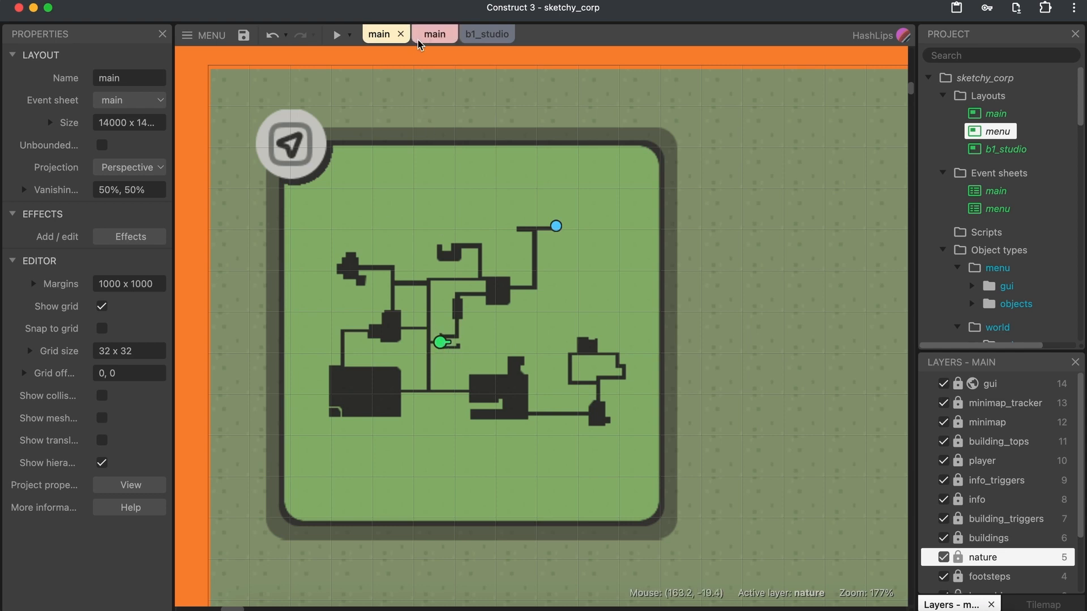
{"action": "left_click", "coordinate": [432, 34]}
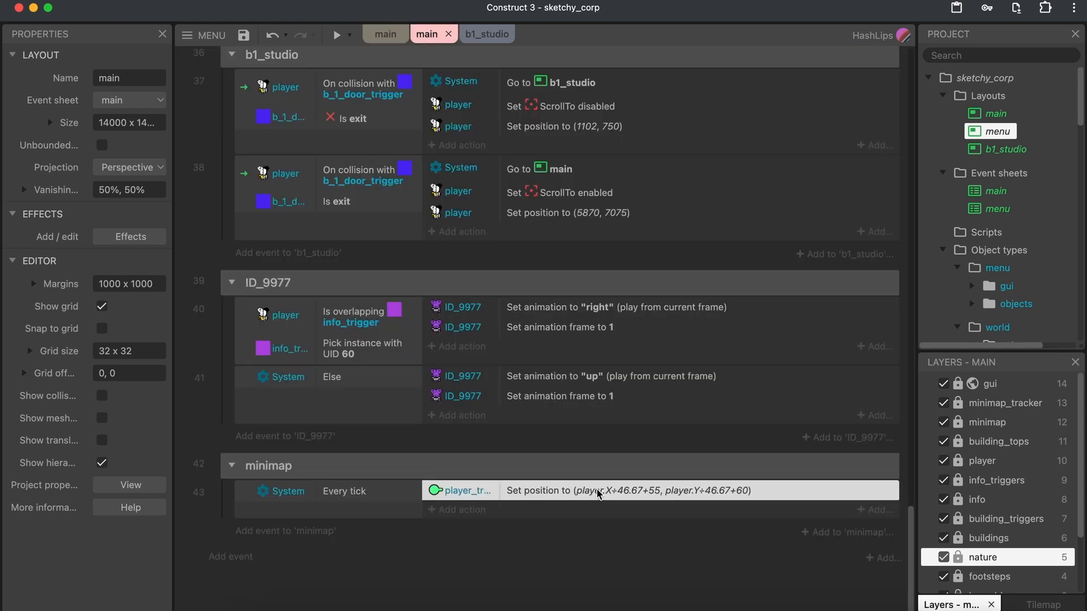
{"action": "double_click", "coordinate": [598, 490]}
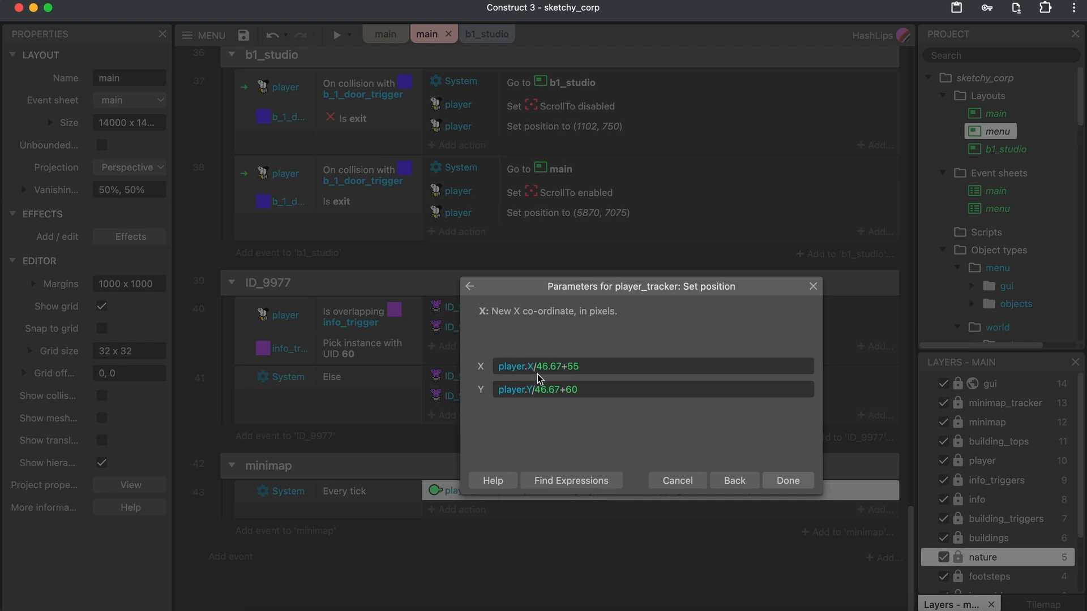
{"action": "mouse_move", "coordinate": [555, 381]}
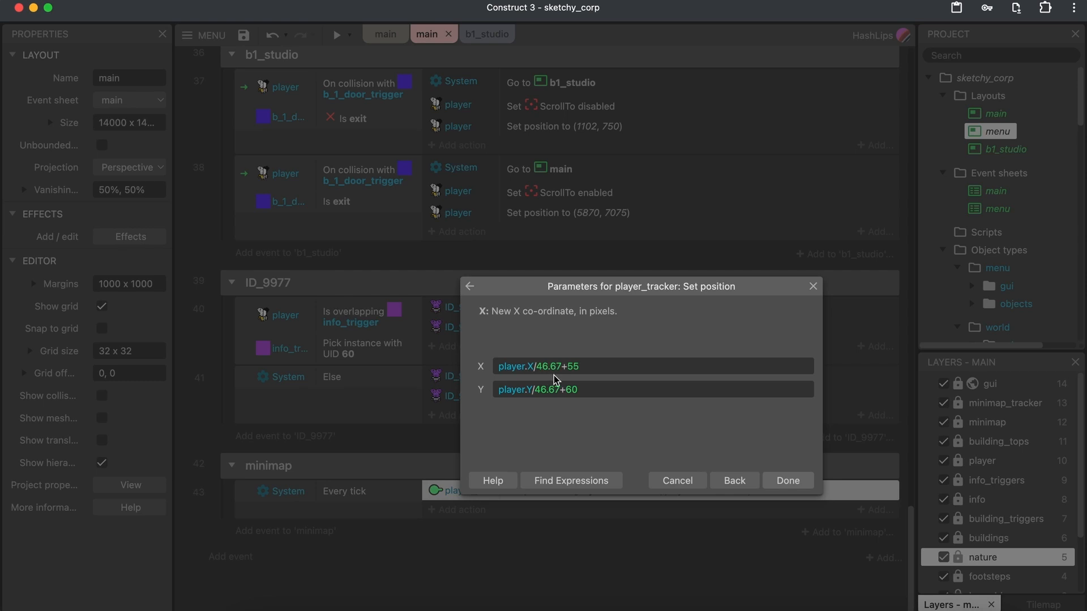
{"action": "mouse_move", "coordinate": [566, 375]}
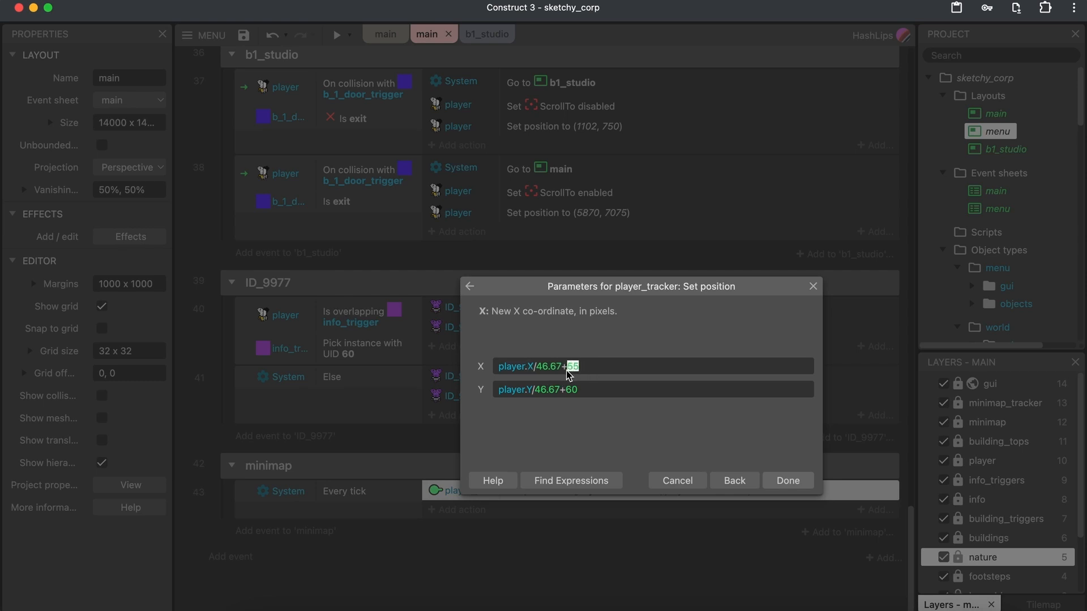
{"action": "left_click", "coordinate": [588, 366]}
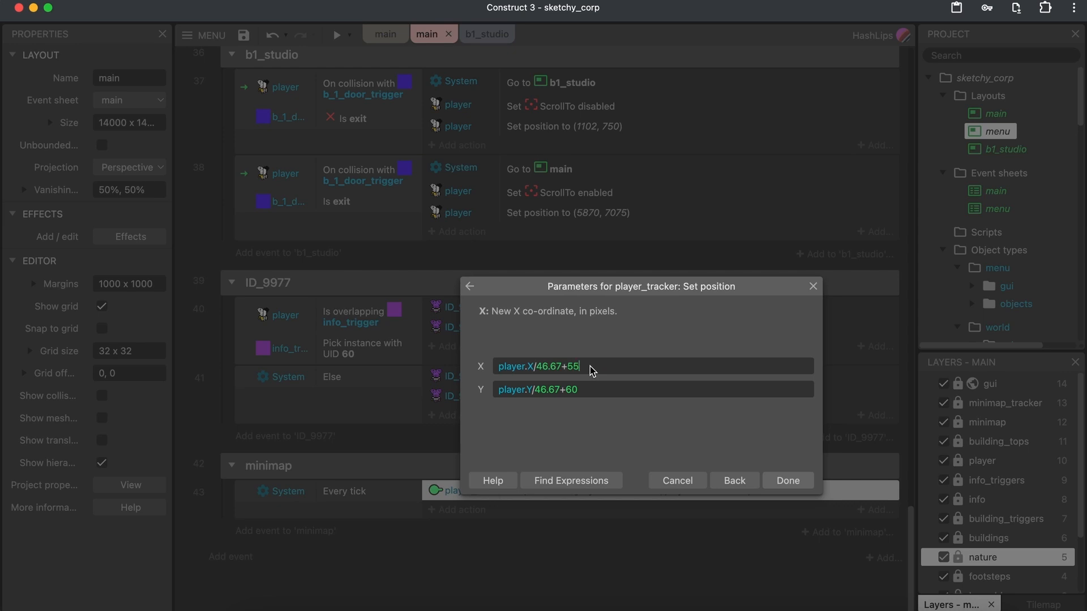
{"action": "left_click", "coordinate": [789, 480]}
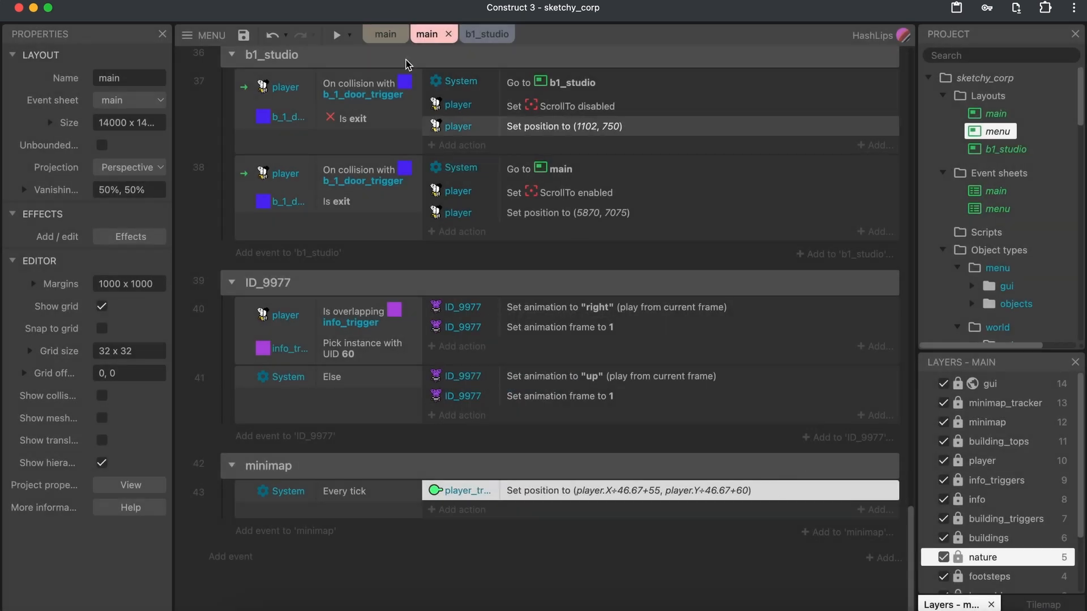
{"action": "left_click", "coordinate": [378, 34]}
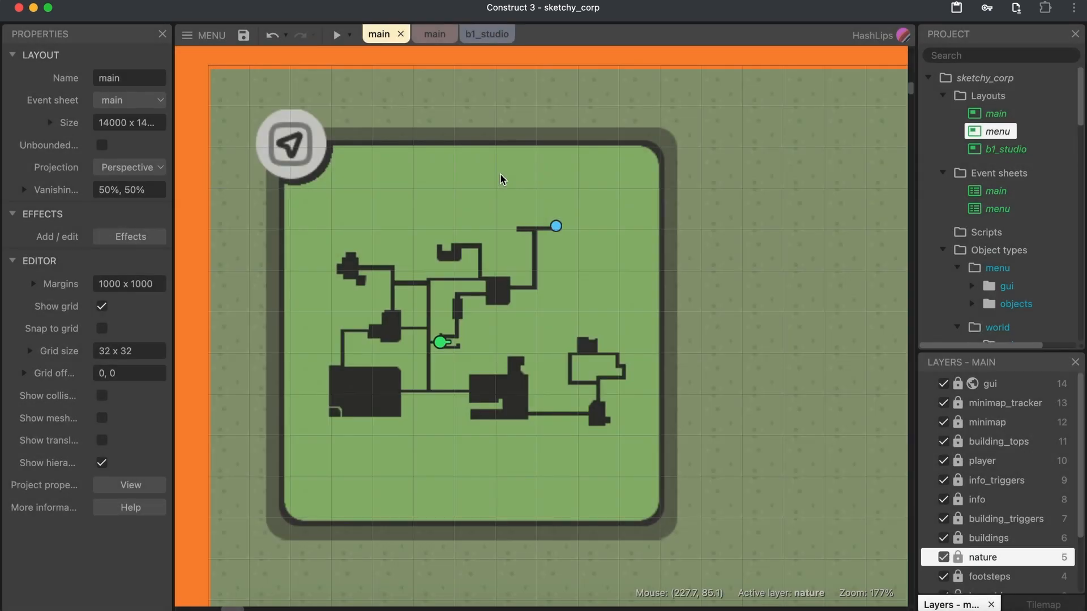
{"action": "left_click", "coordinate": [335, 35]}
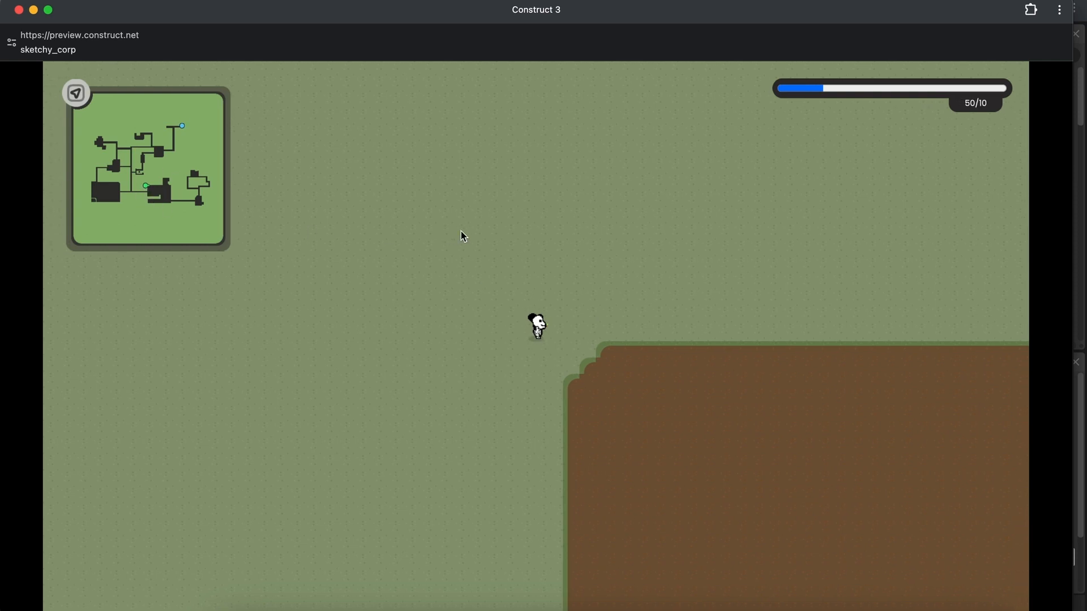
{"action": "mouse_move", "coordinate": [589, 240]}
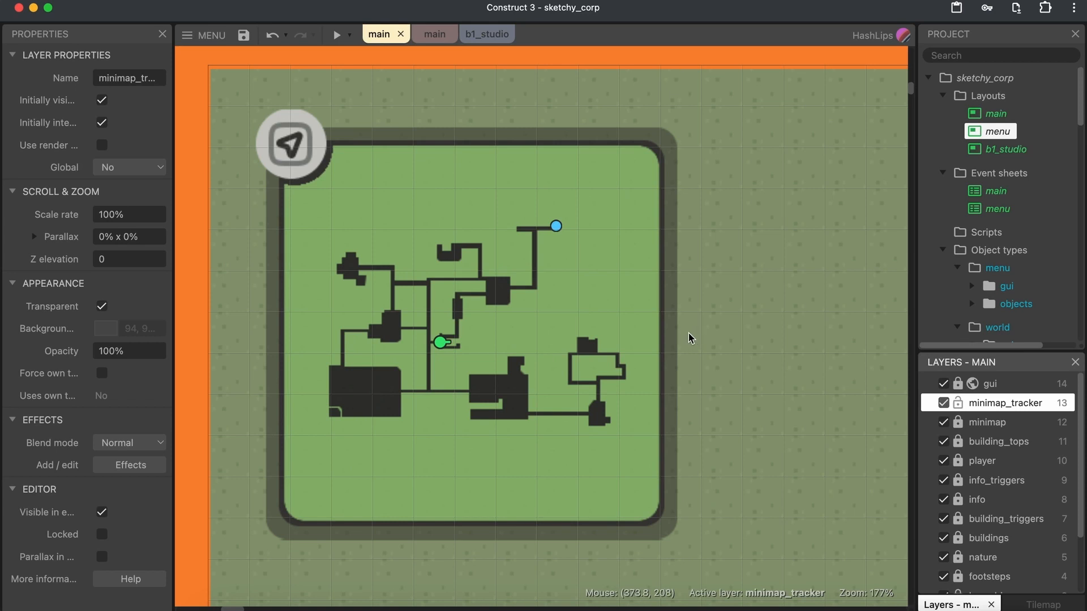
{"action": "mouse_move", "coordinate": [694, 336]}
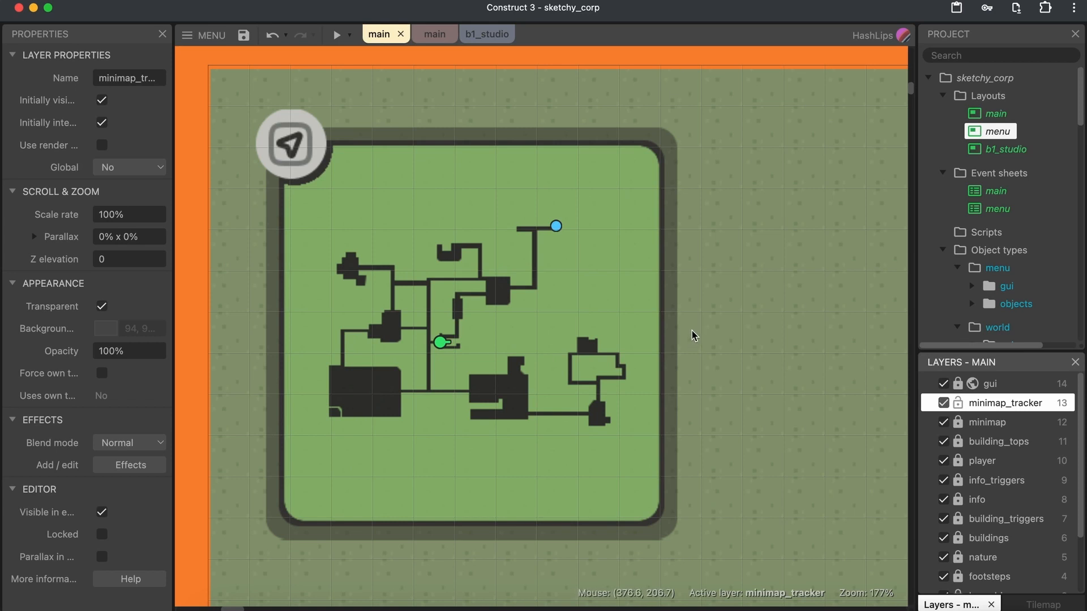
{"action": "mouse_move", "coordinate": [561, 244]}
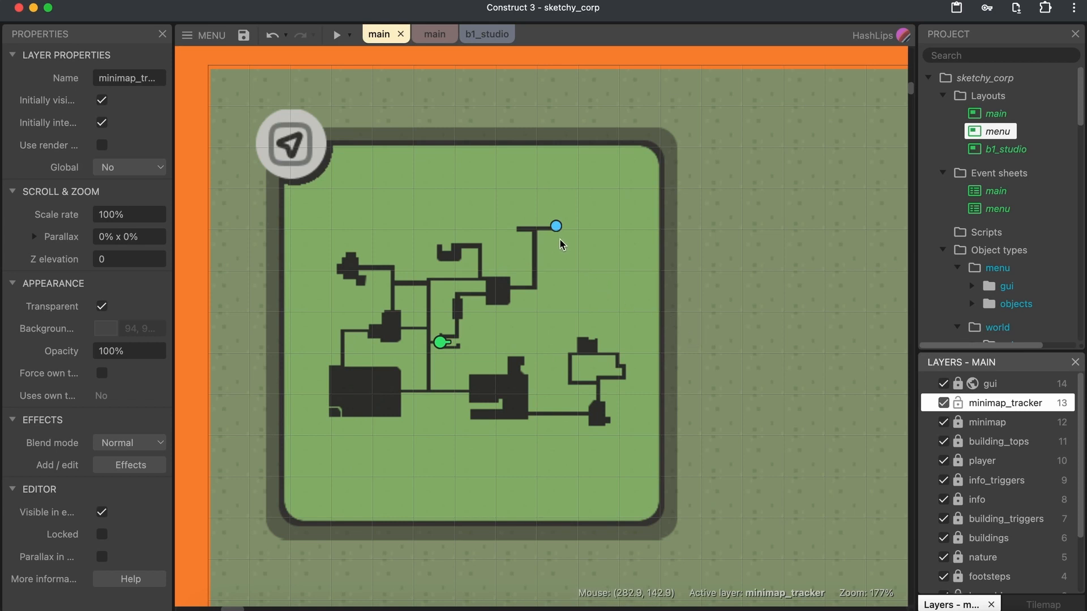
{"action": "left_click", "coordinate": [555, 227]}
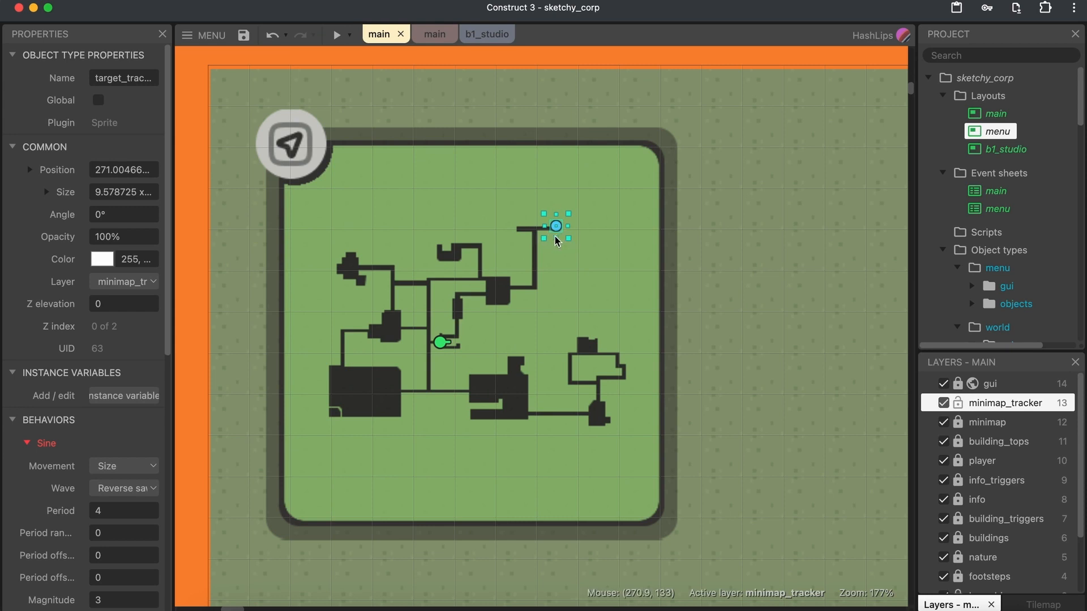
{"action": "scroll", "scroll_direction": "down", "scroll_amount": 3}
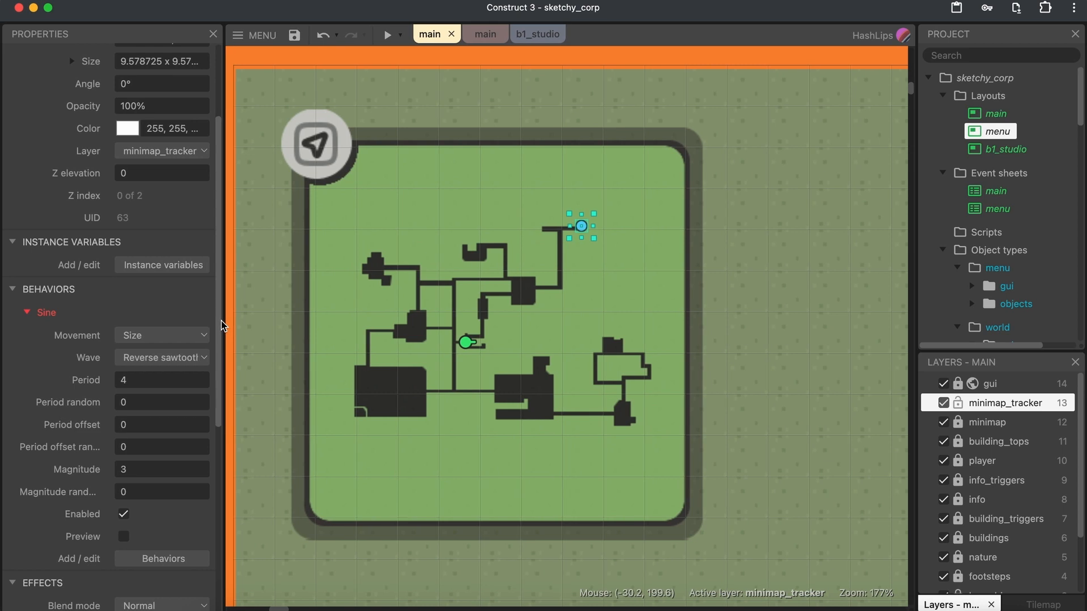
{"action": "left_click", "coordinate": [123, 536]}
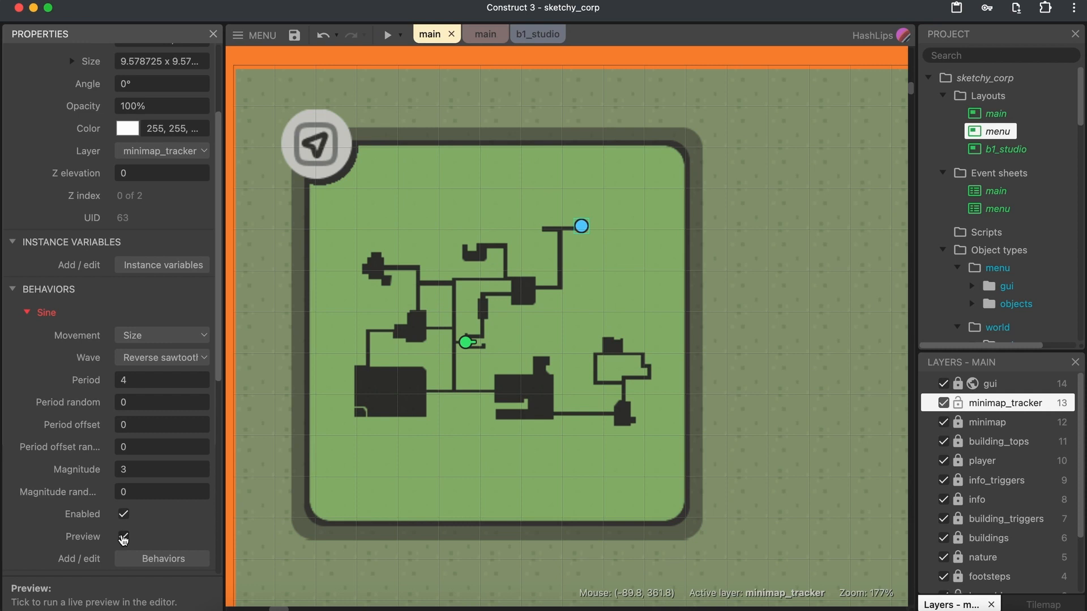
{"action": "left_click", "coordinate": [122, 537]}
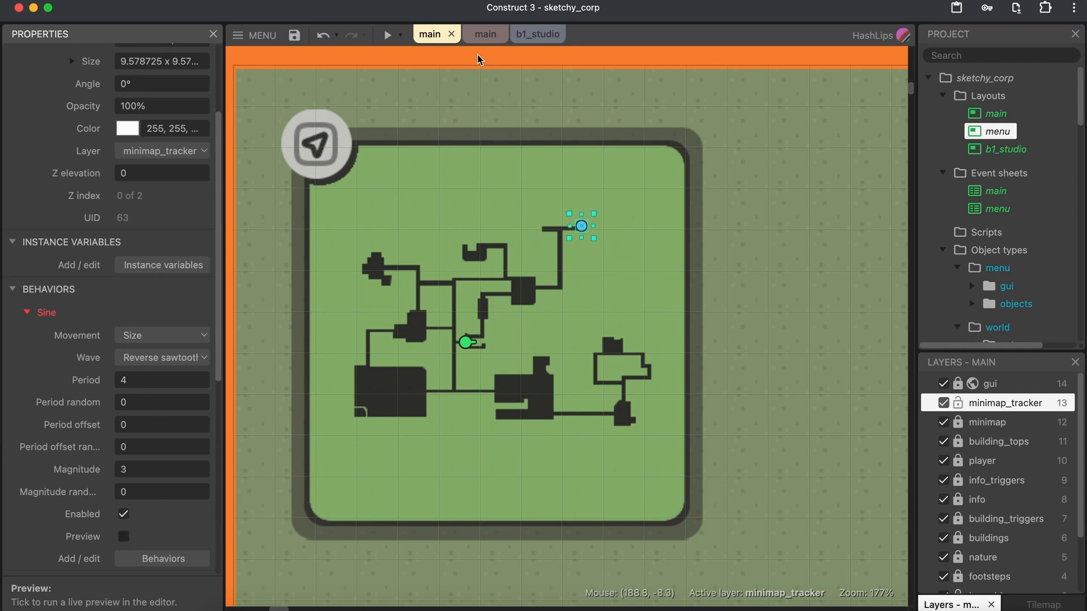
{"action": "left_click", "coordinate": [478, 59]}
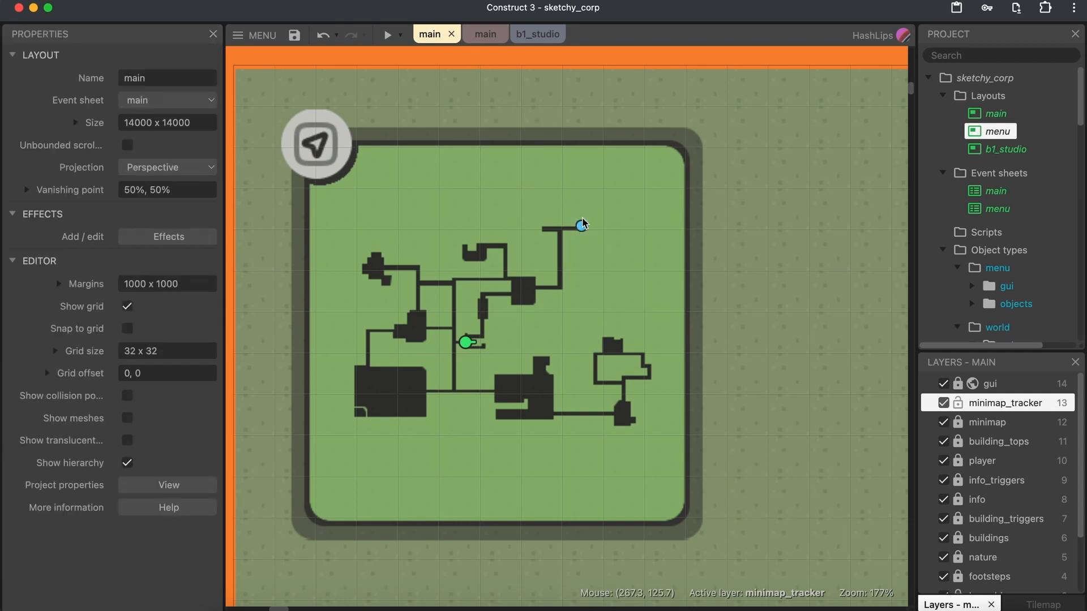
{"action": "mouse_move", "coordinate": [581, 232]}
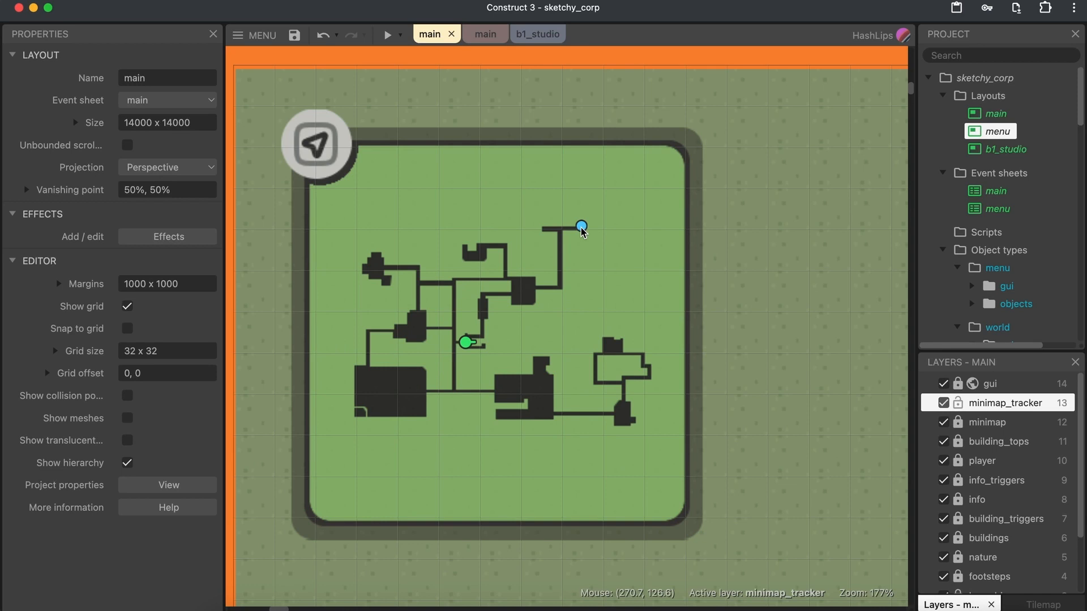
{"action": "mouse_move", "coordinate": [628, 395]}
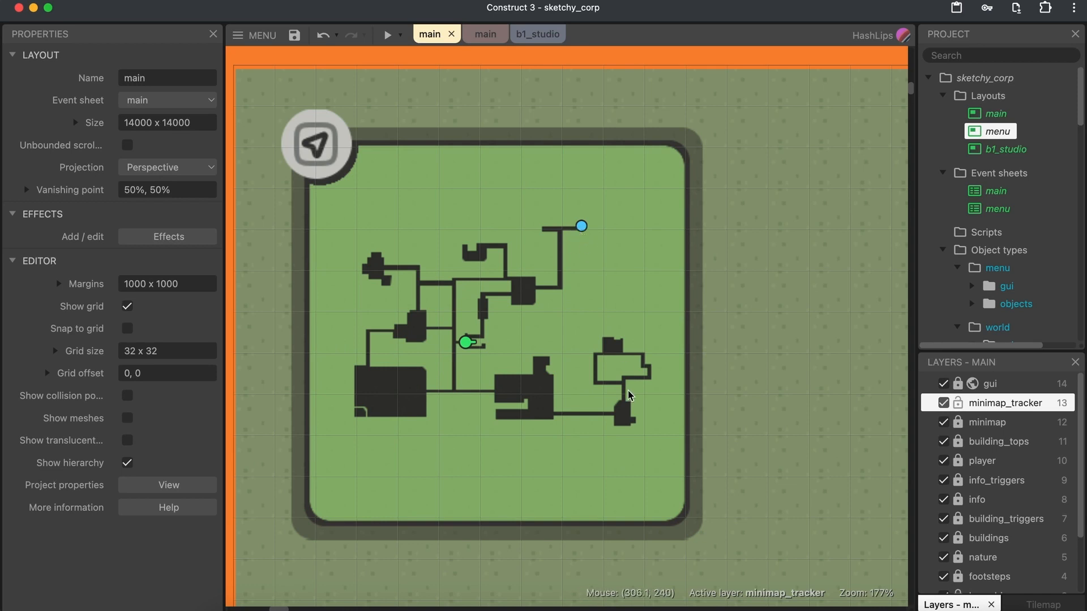
{"action": "mouse_move", "coordinate": [406, 392]}
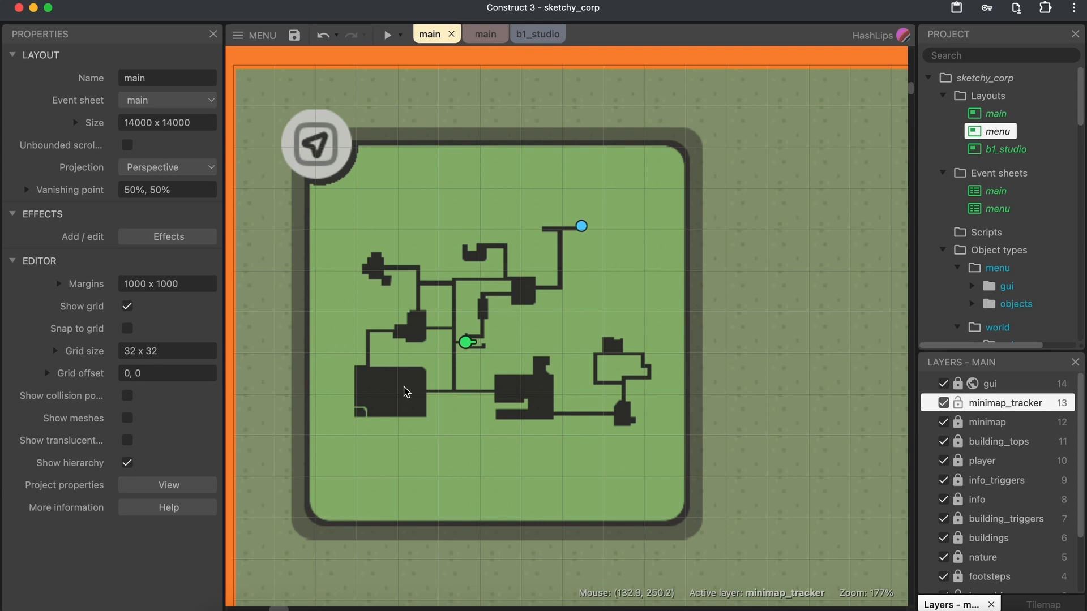
{"action": "mouse_move", "coordinate": [483, 367]}
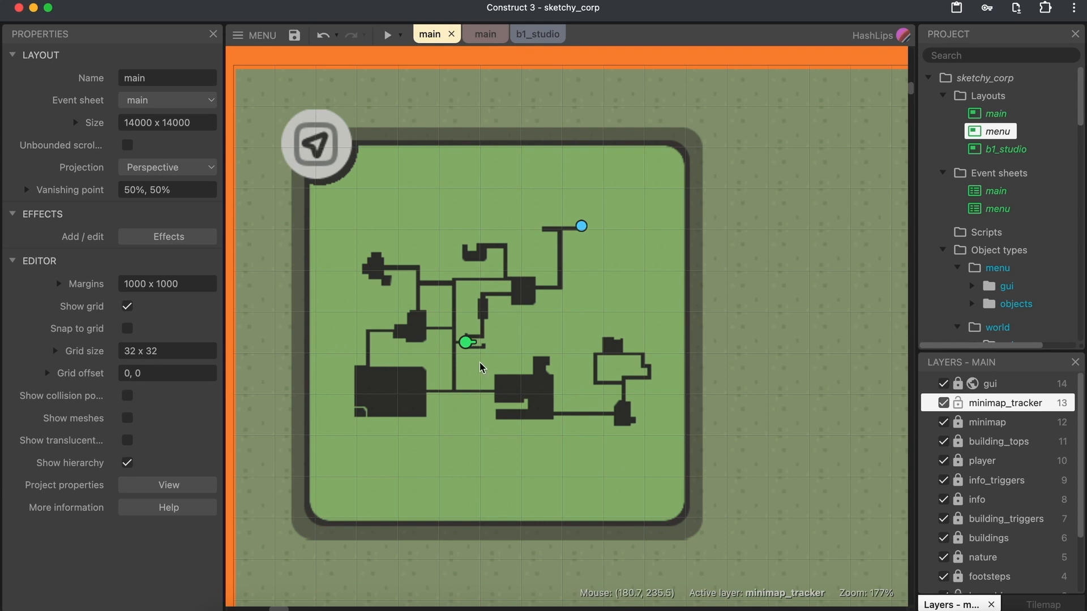
Step: Launch a preview of the sketchy_corp studio room from the main event sheet
{"action": "scroll", "scroll_direction": "down", "scroll_amount": 3}
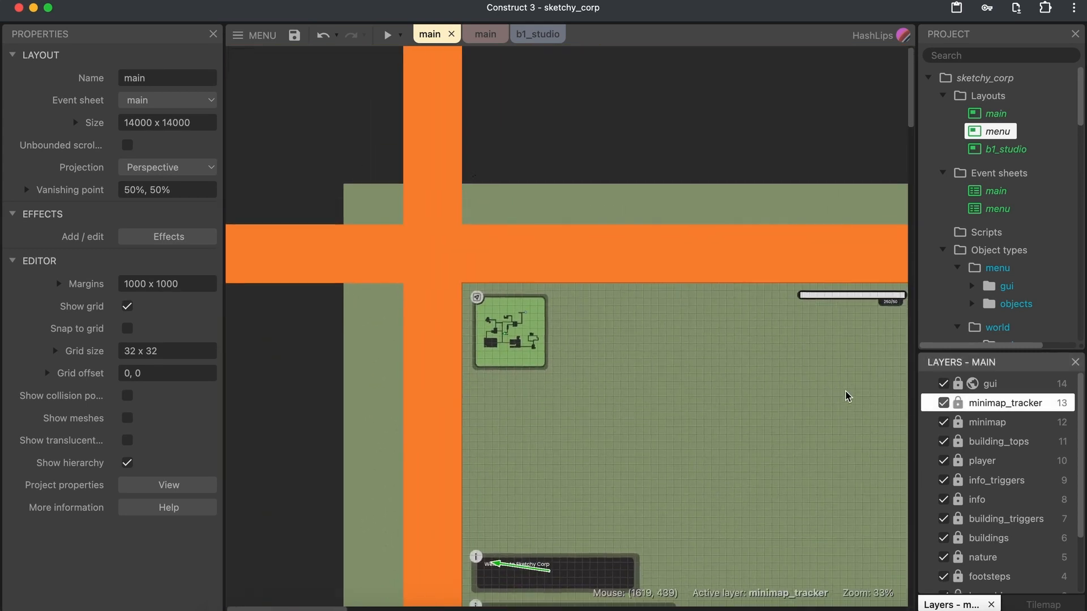
{"action": "left_click", "coordinate": [485, 34]}
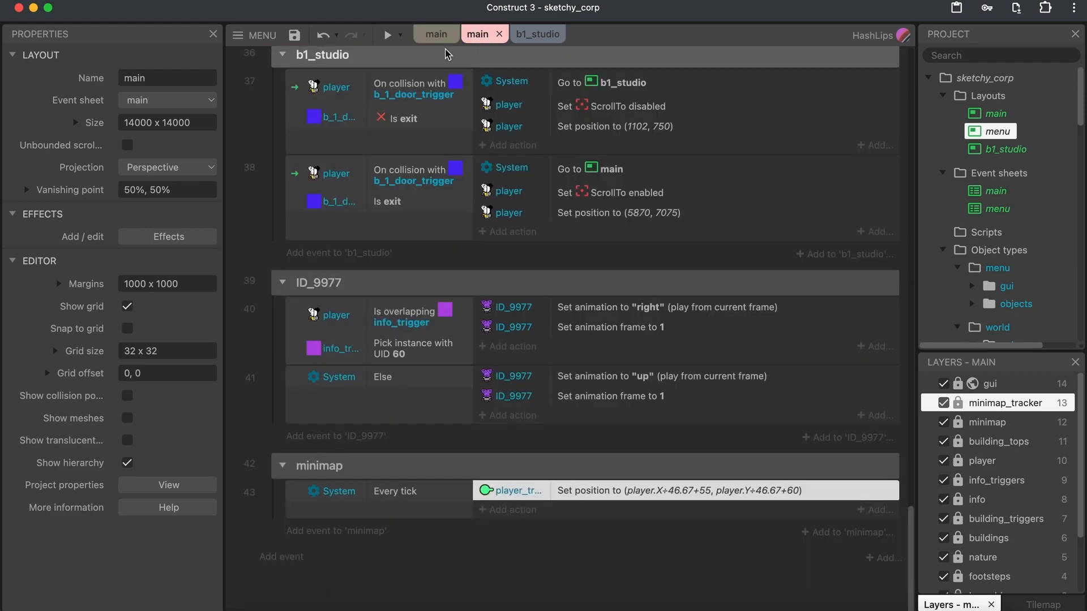
{"action": "left_click", "coordinate": [388, 35]}
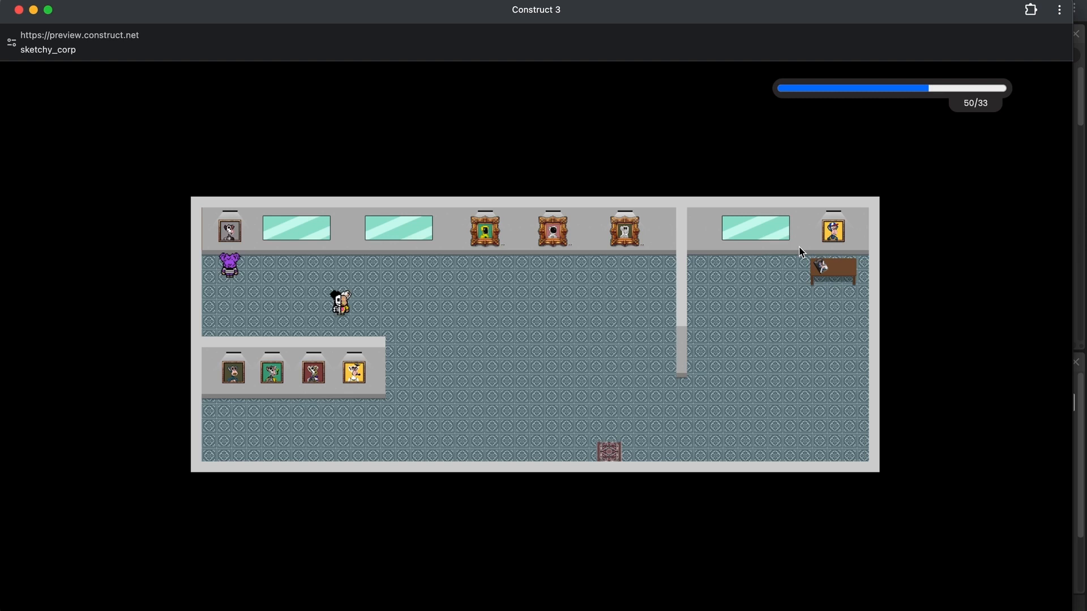
{"action": "mouse_move", "coordinate": [931, 243]}
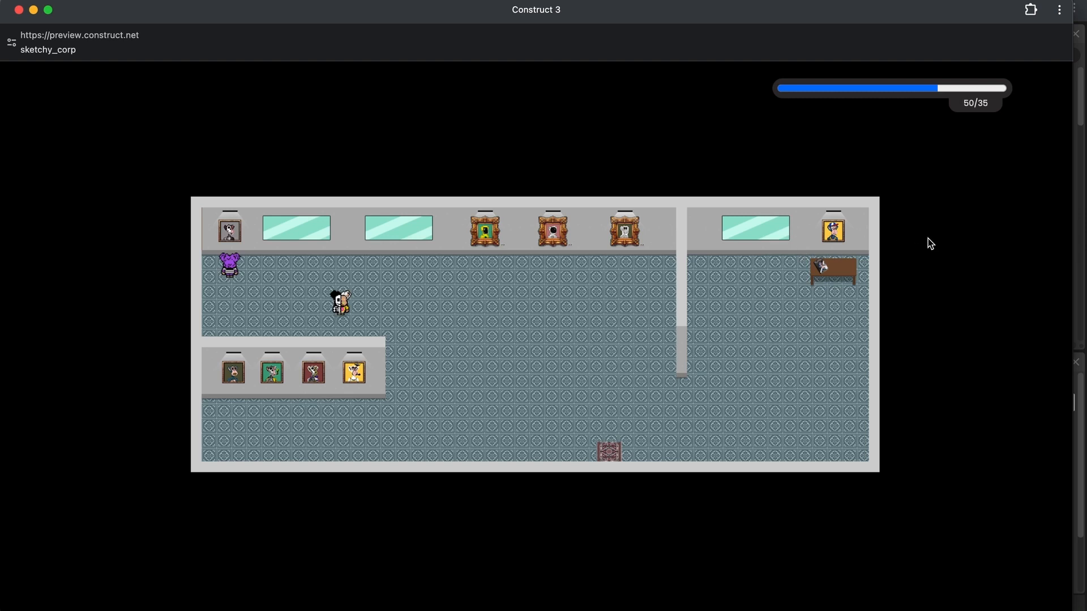
{"action": "mouse_move", "coordinate": [964, 355]}
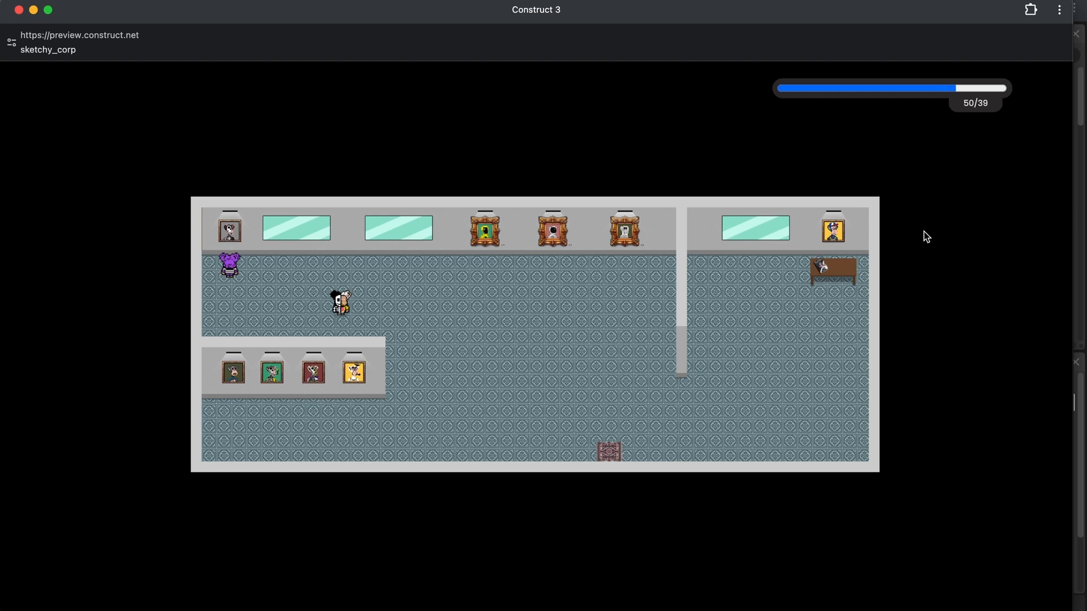
{"action": "mouse_move", "coordinate": [955, 270]}
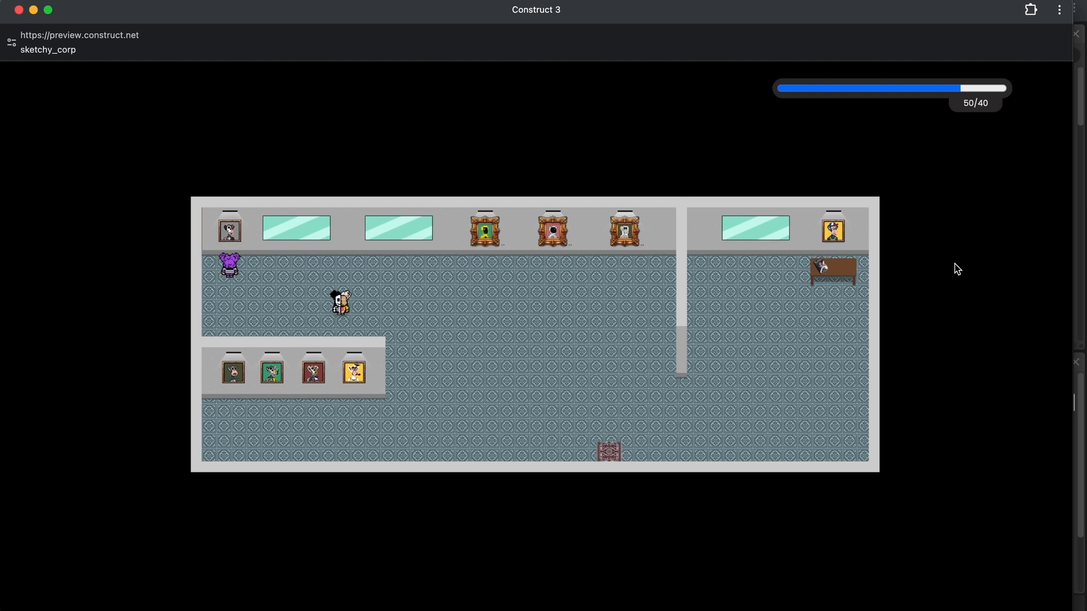
{"action": "mouse_move", "coordinate": [815, 173]}
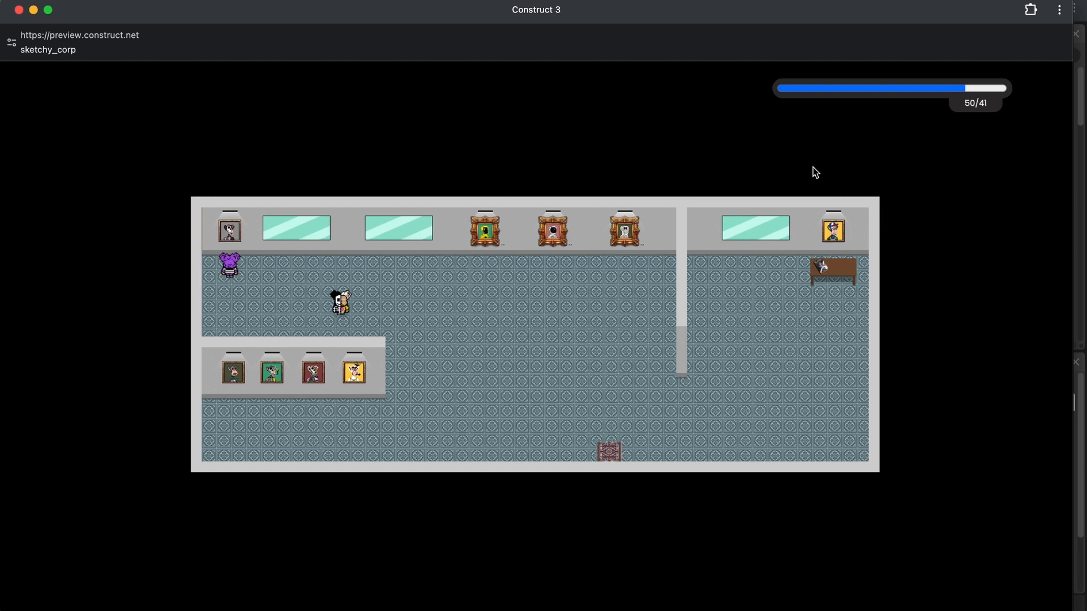